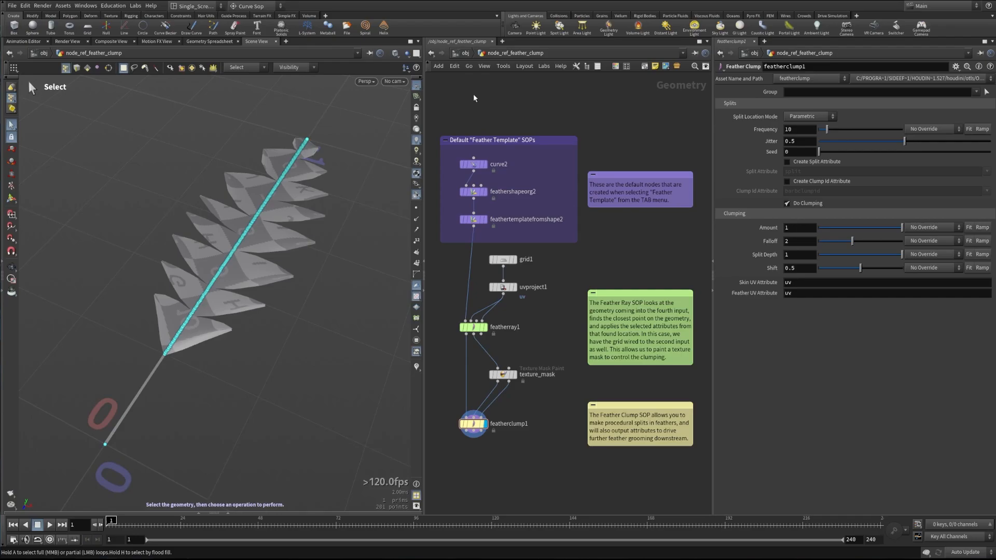
mouse_move(498, 176)
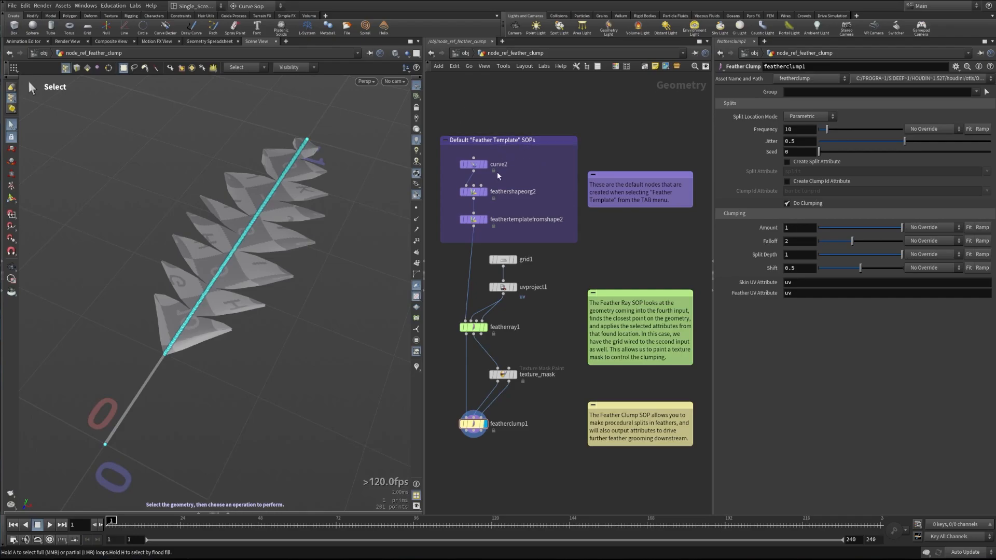
mouse_move(591, 193)
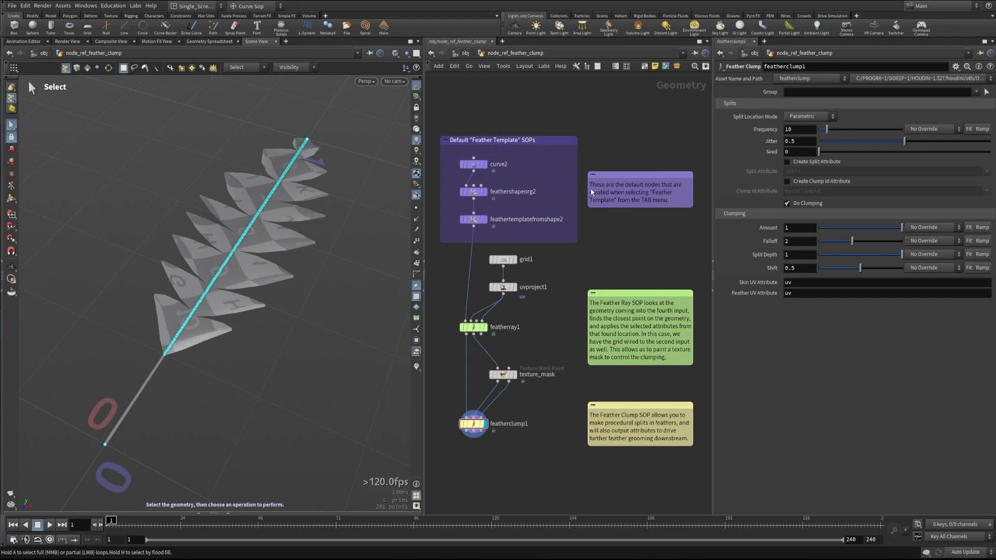
mouse_move(490, 225)
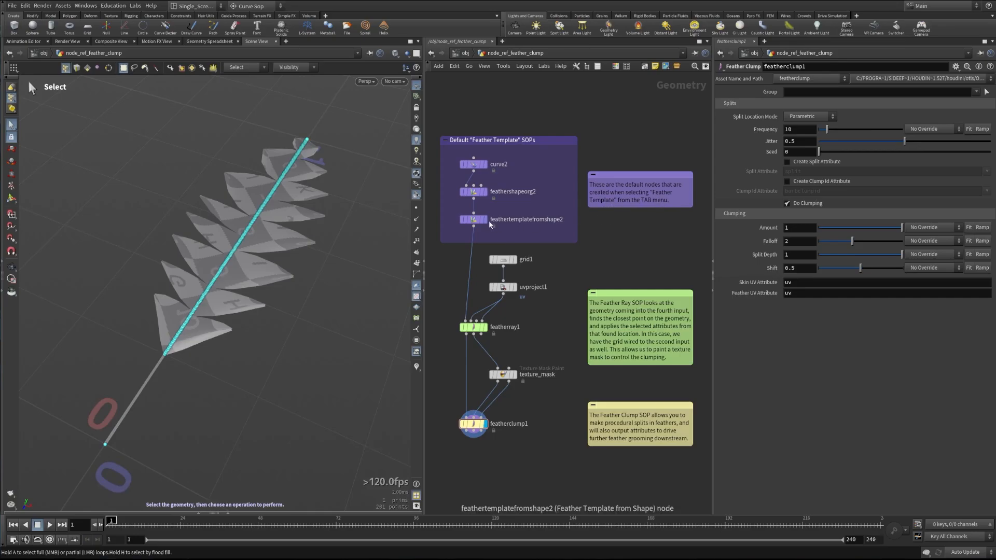
Compare the unclumped and clumped feather, and place splits from an attribute
left_click(473, 219)
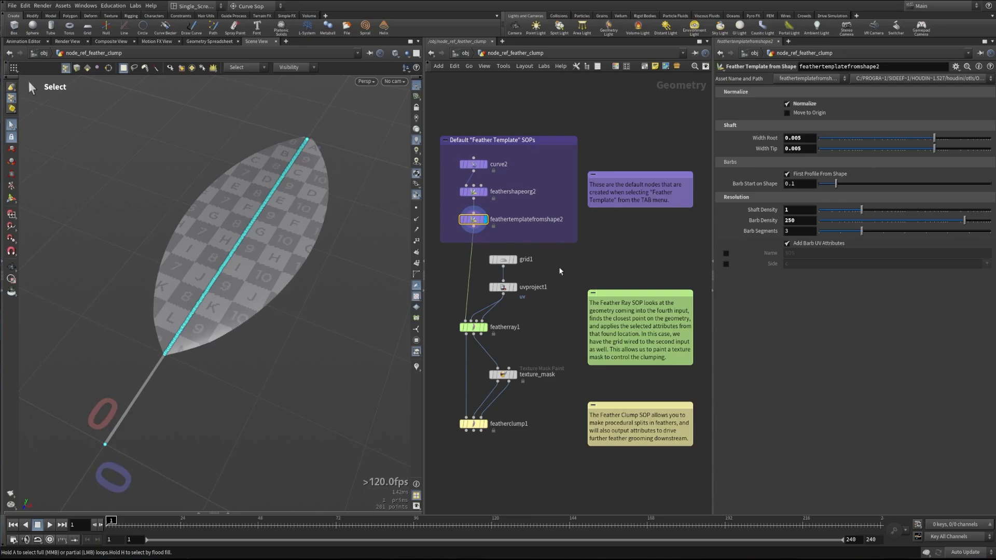
left_click(469, 423)
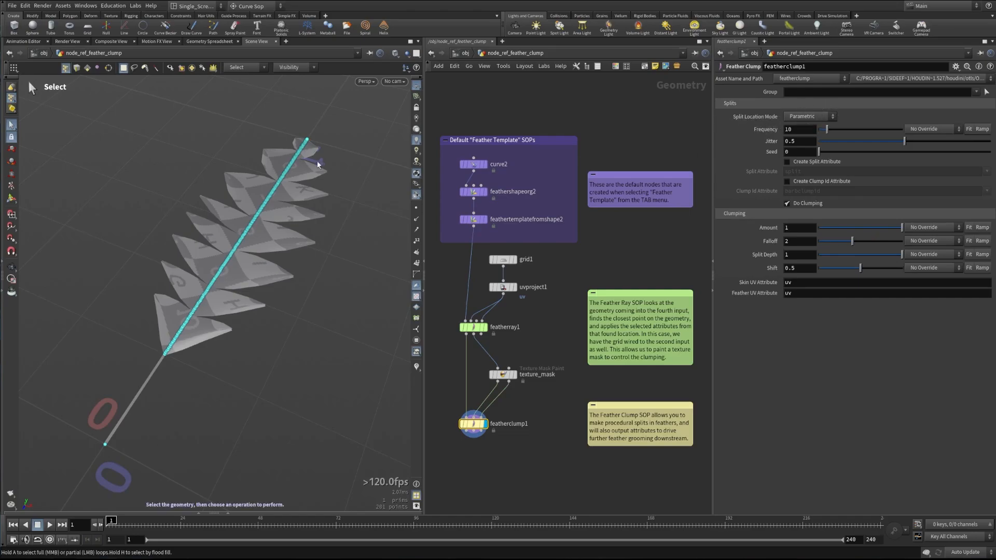
left_click(810, 116)
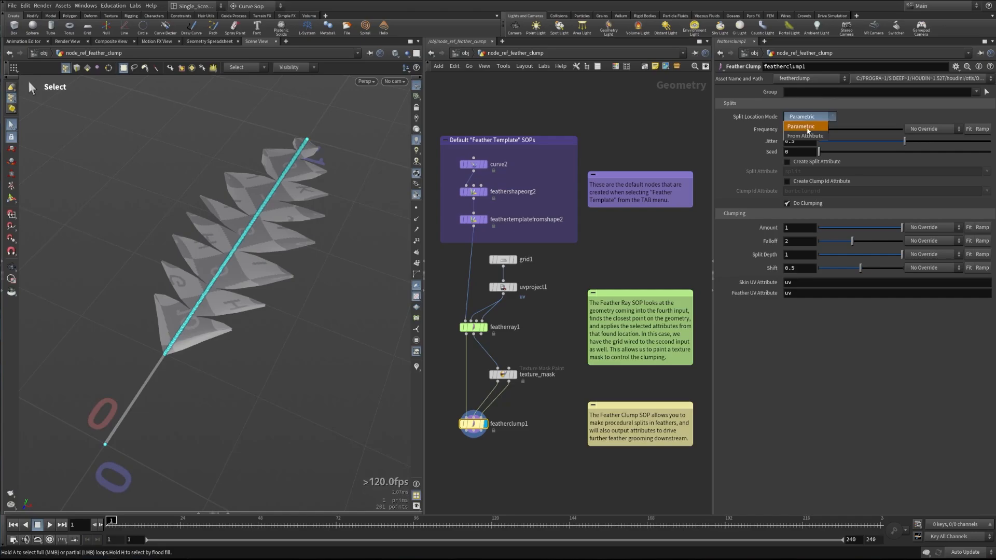
left_click(805, 135)
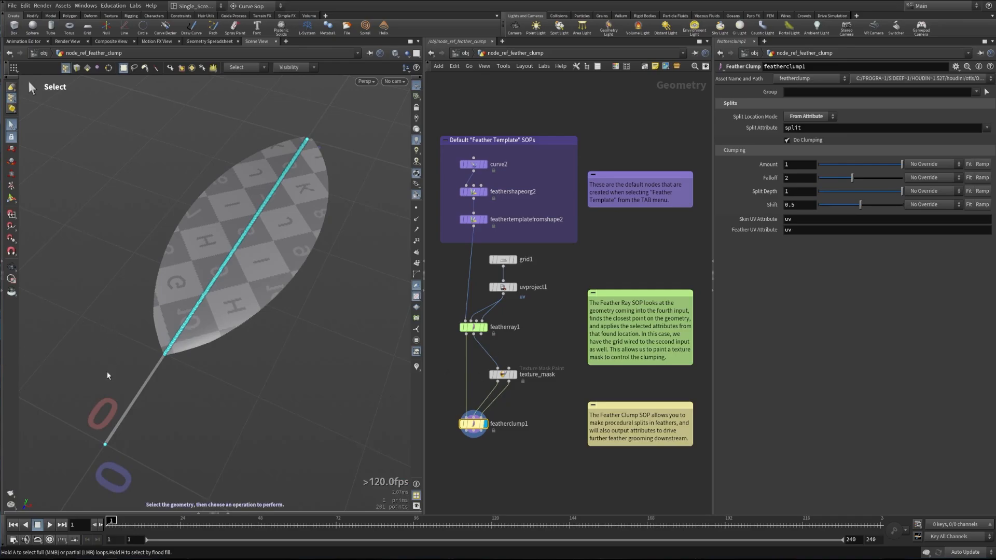
mouse_move(125, 414)
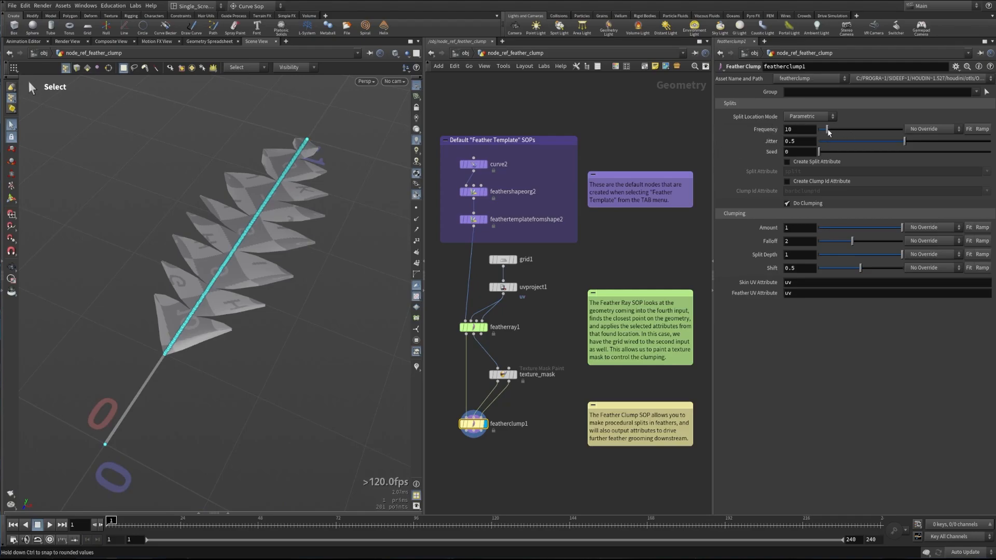
Set split frequency to about 13.3, trying jitter and seed before leaving Jitter 0.5 and Seed 0
left_click_drag(828, 129, 887, 129)
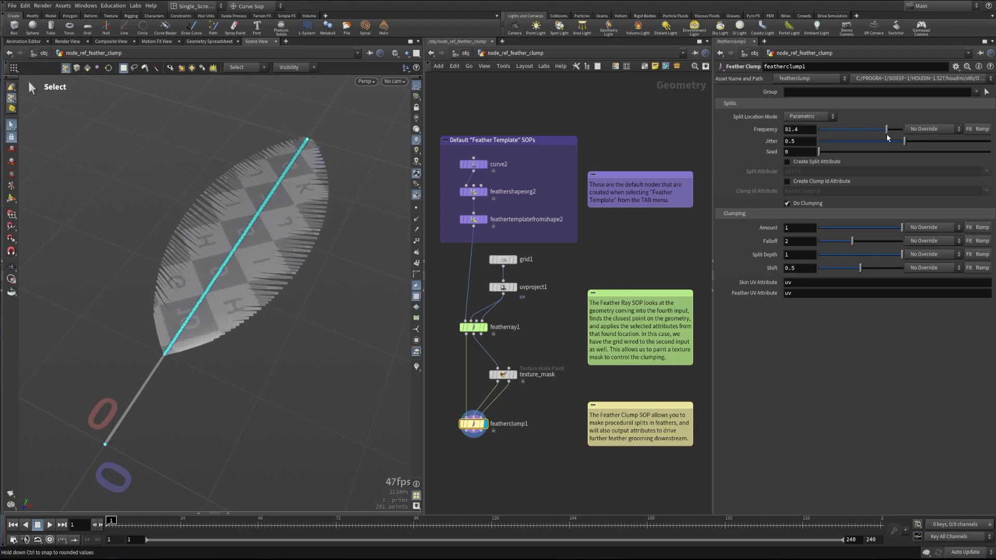
left_click_drag(888, 129, 848, 129)
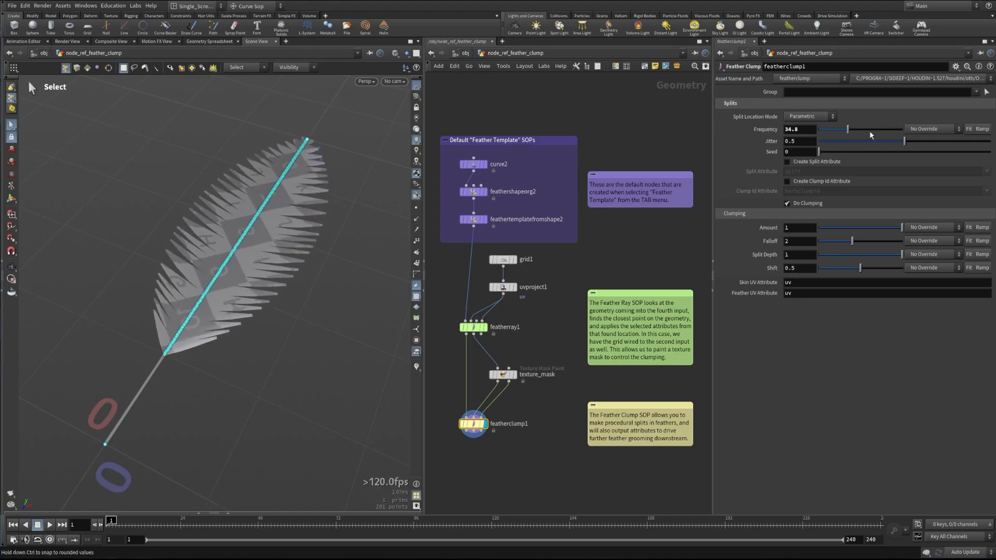
left_click_drag(832, 129, 880, 129)
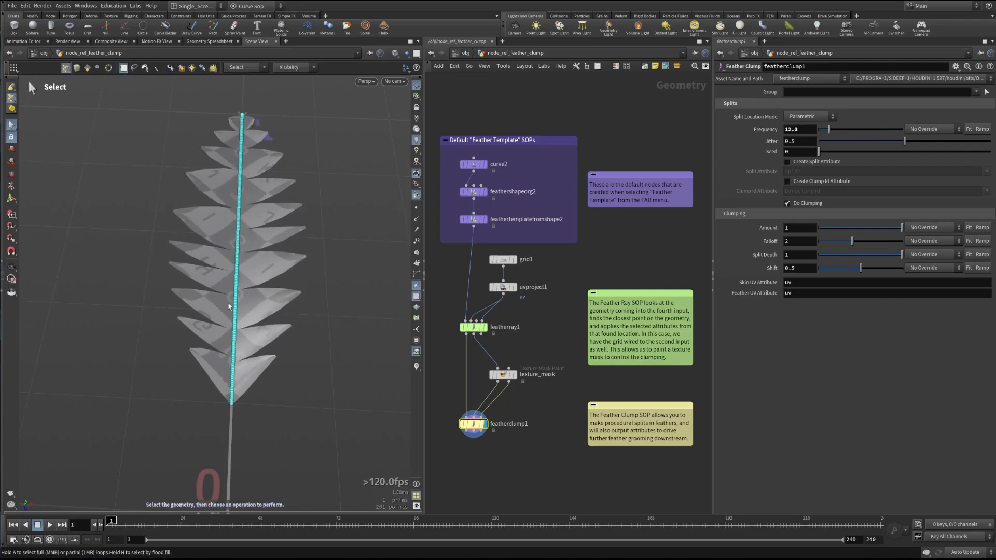
left_click_drag(896, 141, 840, 141)
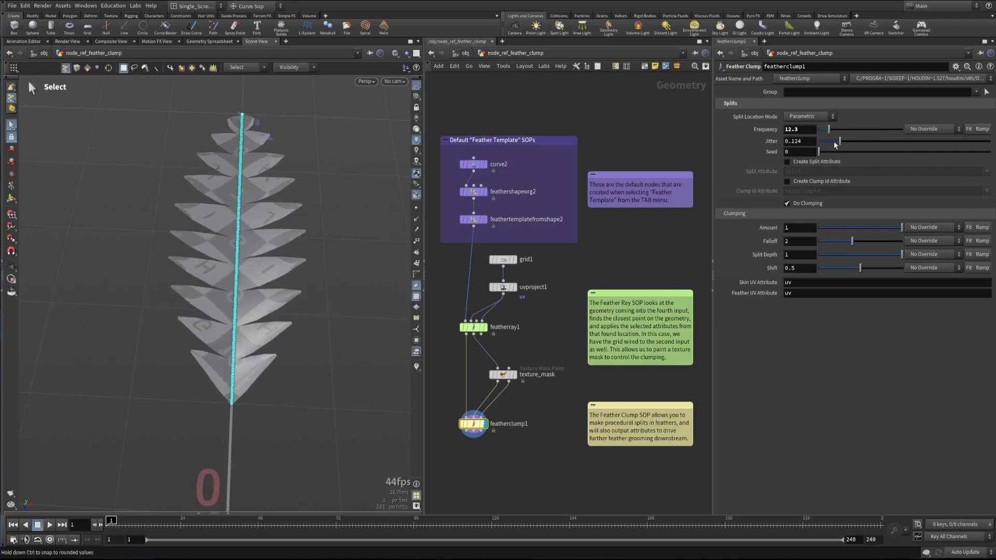
left_click_drag(835, 140, 819, 141)
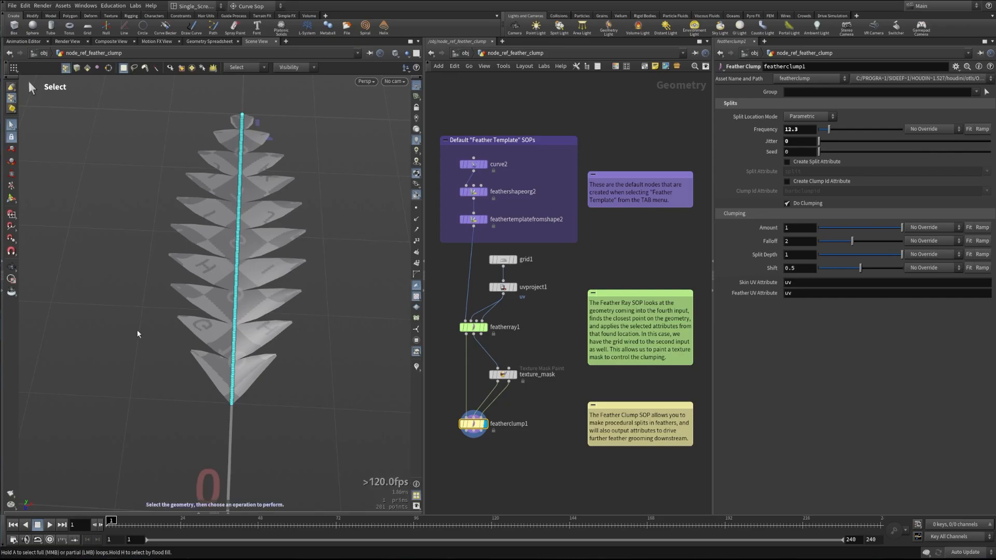
mouse_move(234, 151)
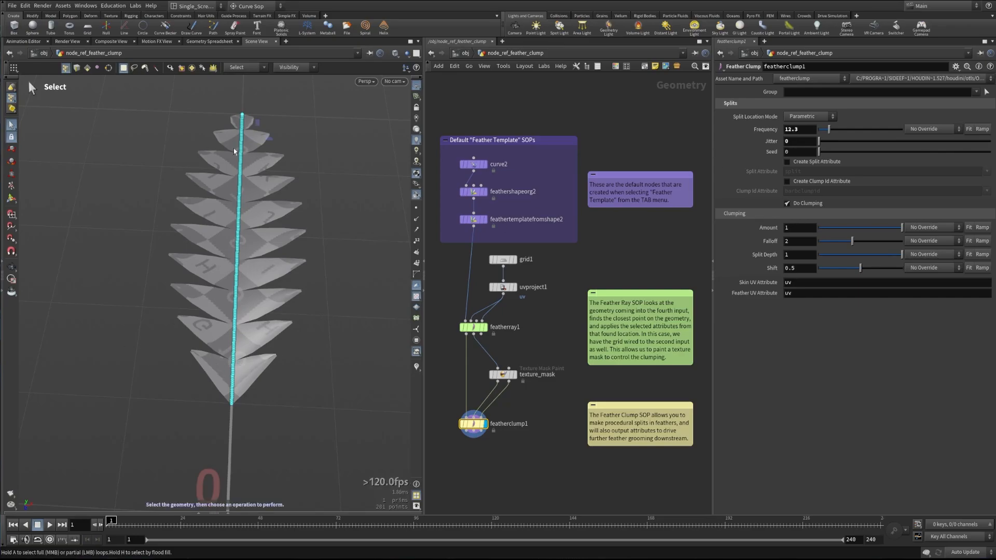
mouse_move(168, 162)
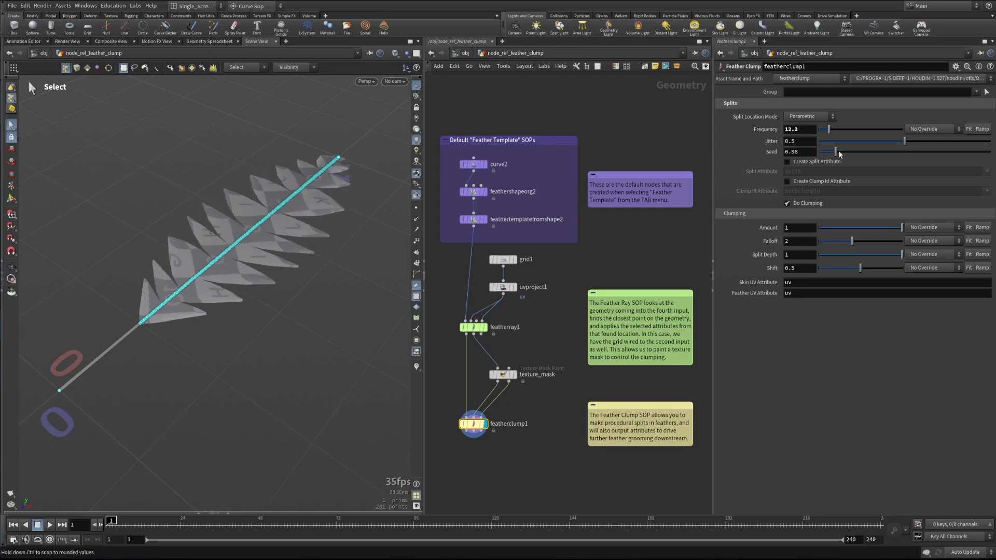
left_click_drag(835, 151, 802, 151)
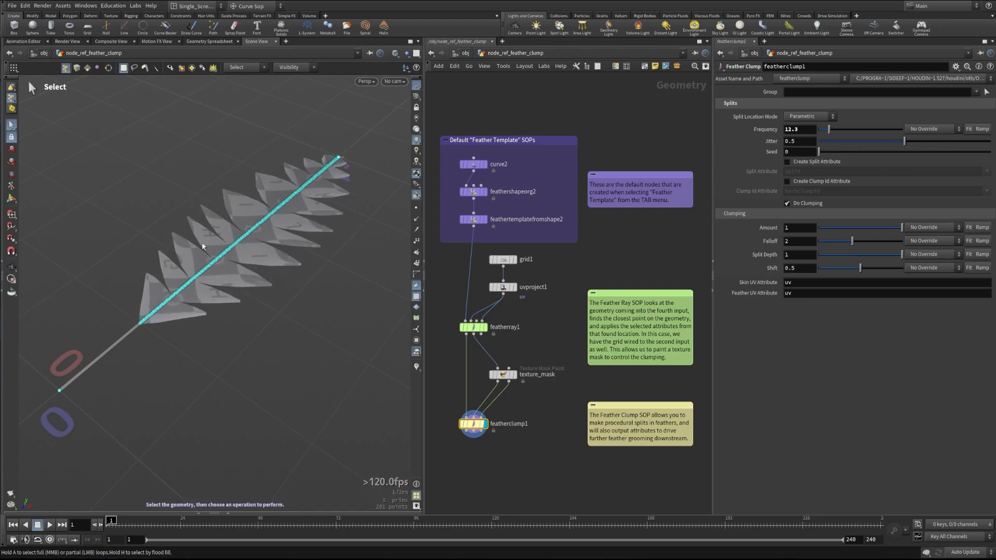
mouse_move(316, 202)
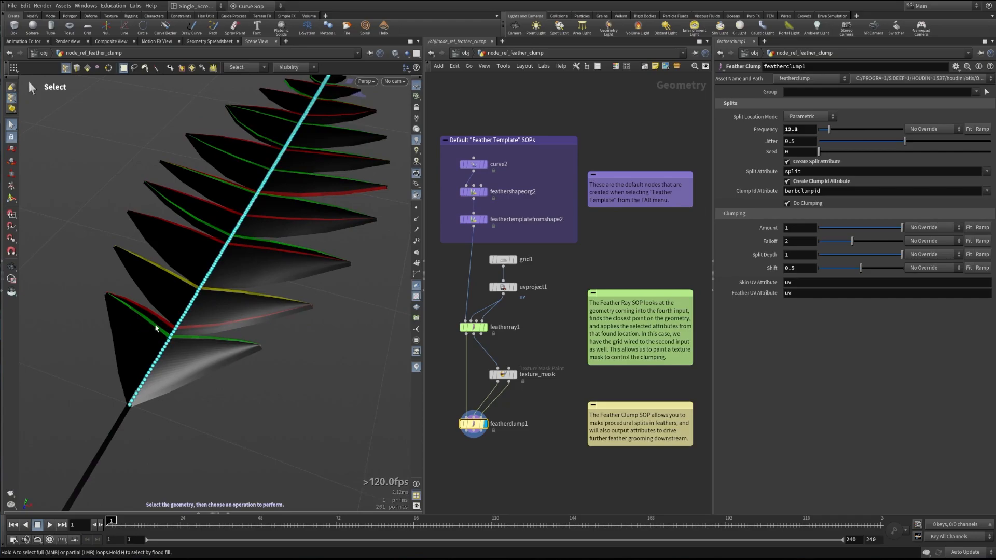
mouse_move(255, 347)
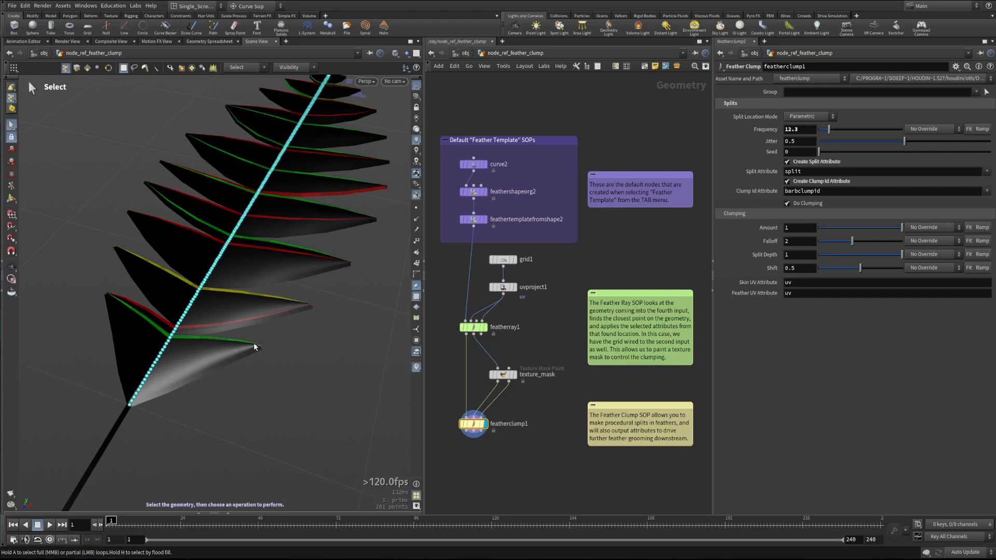
mouse_move(105, 295)
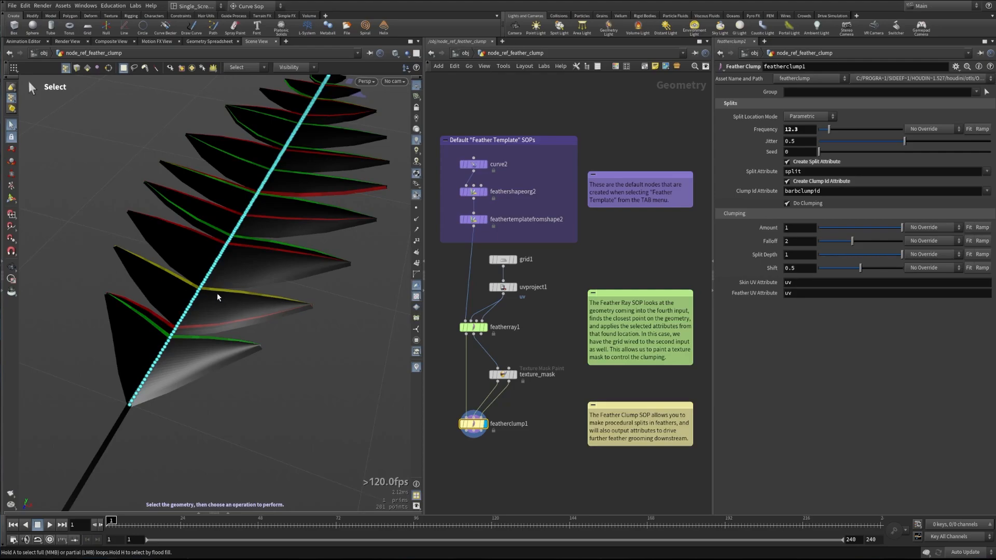
mouse_move(225, 299)
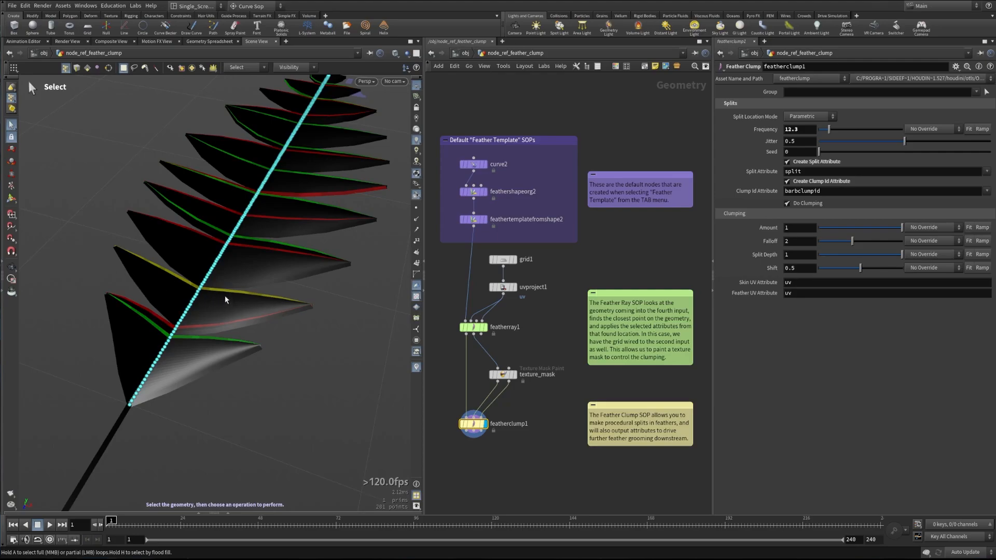
mouse_move(197, 348)
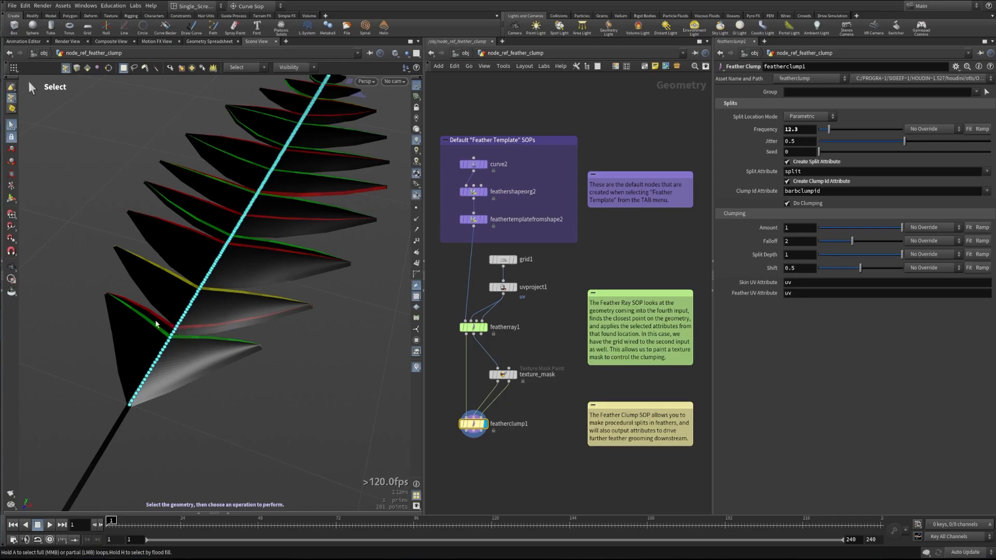
mouse_move(159, 339)
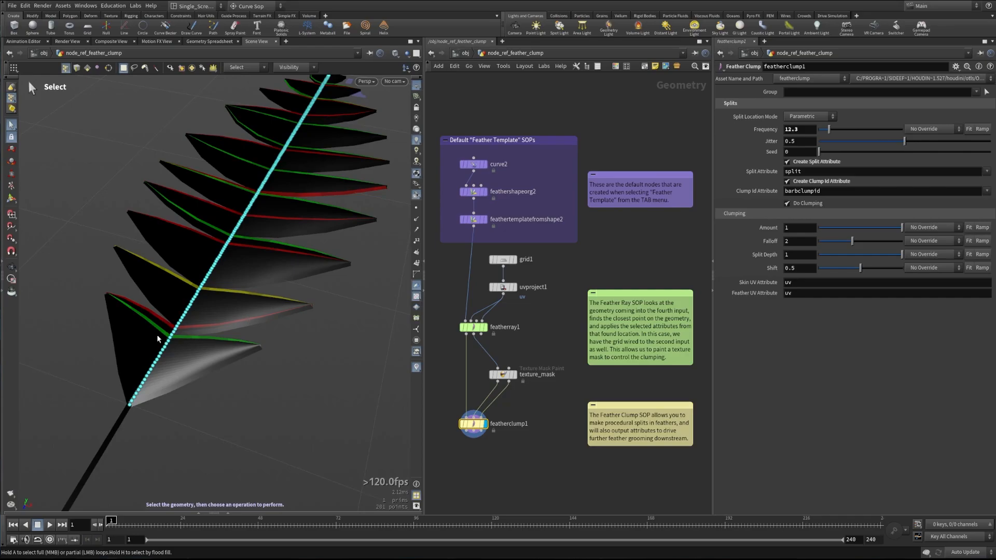
mouse_move(185, 321)
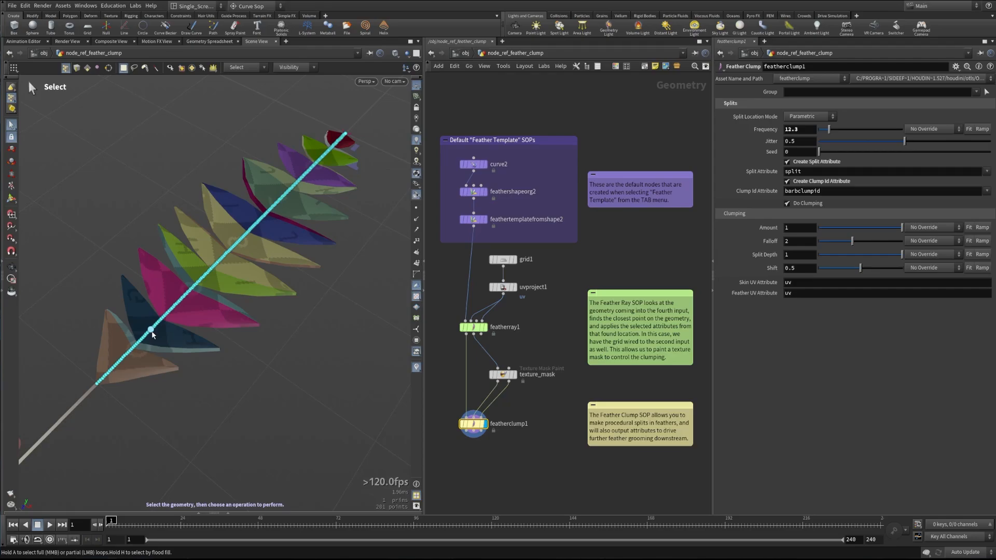
mouse_move(419, 368)
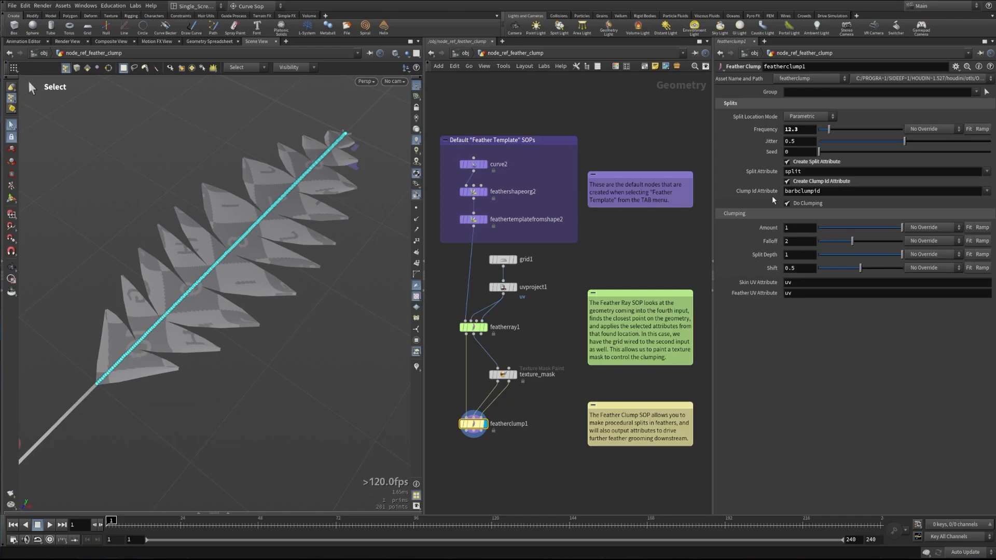
mouse_move(782, 206)
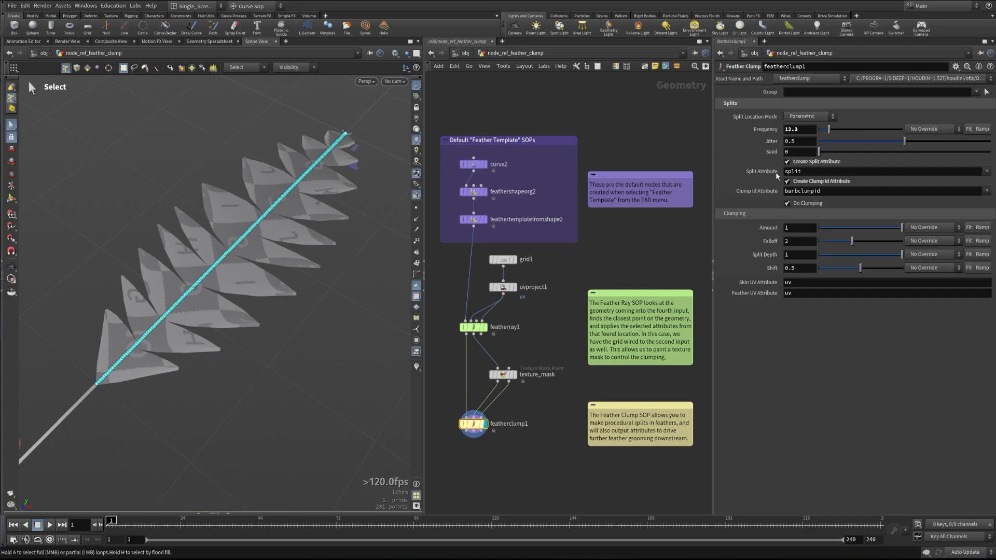
Toggle clumping off and on to compare, then try clump falloff values before returning it to 2
left_click(787, 203)
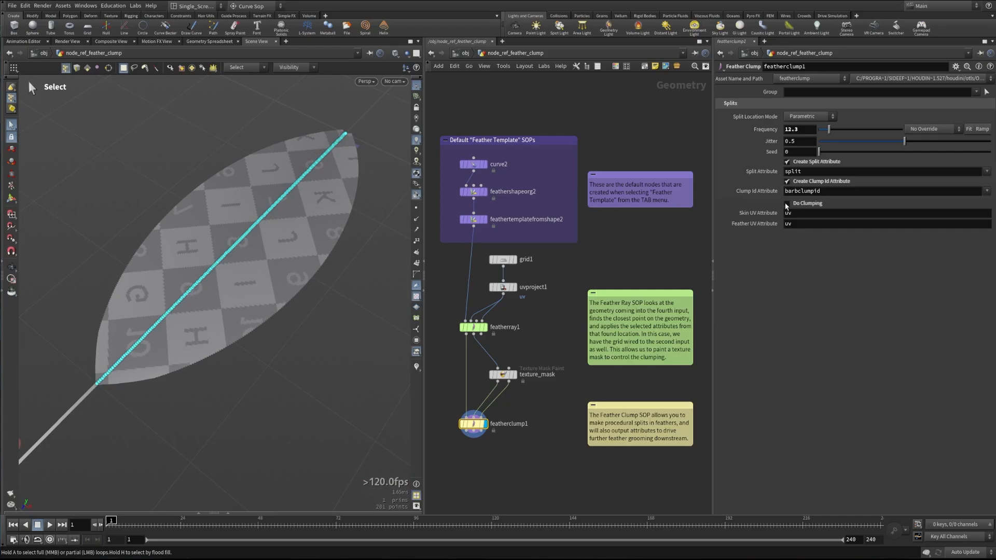
left_click(787, 203)
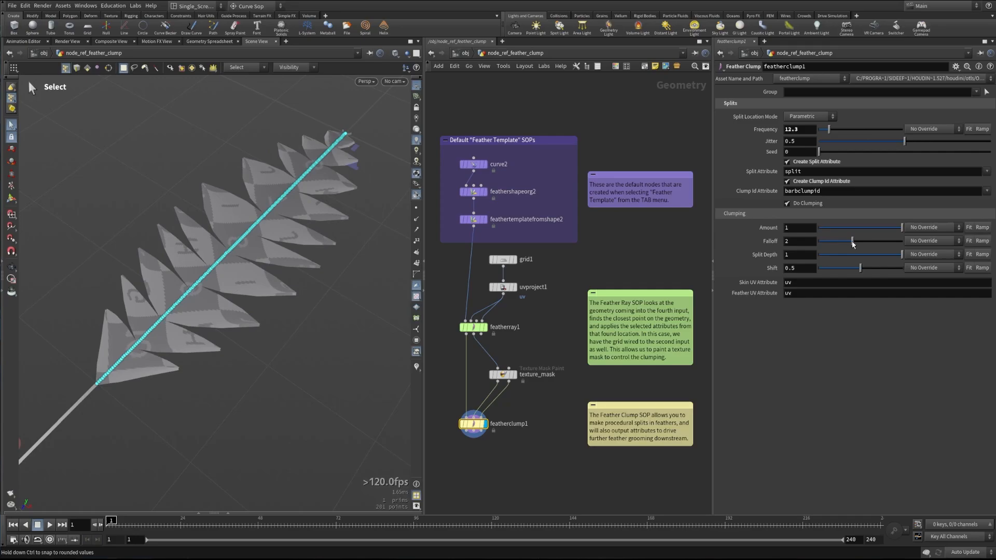
left_click_drag(852, 241, 843, 240)
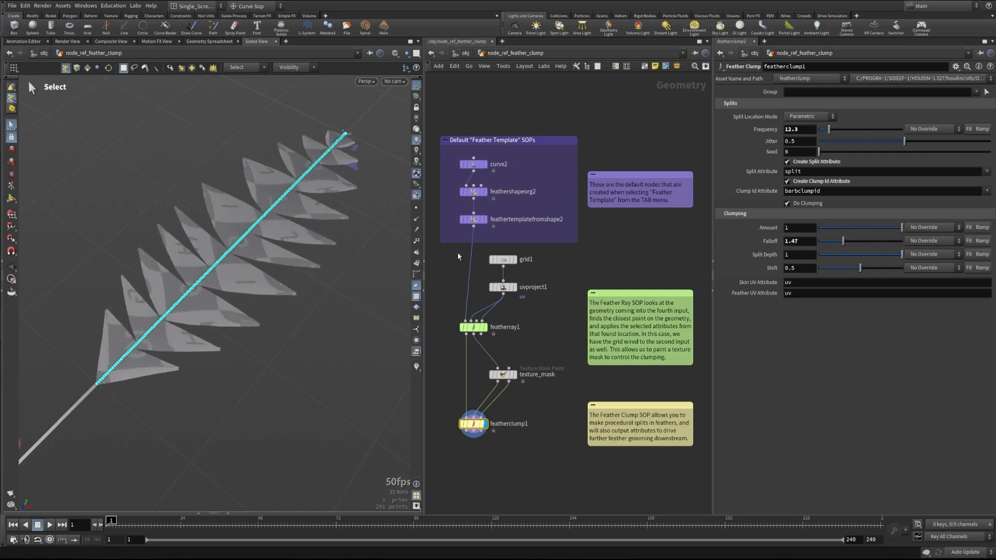
mouse_move(247, 212)
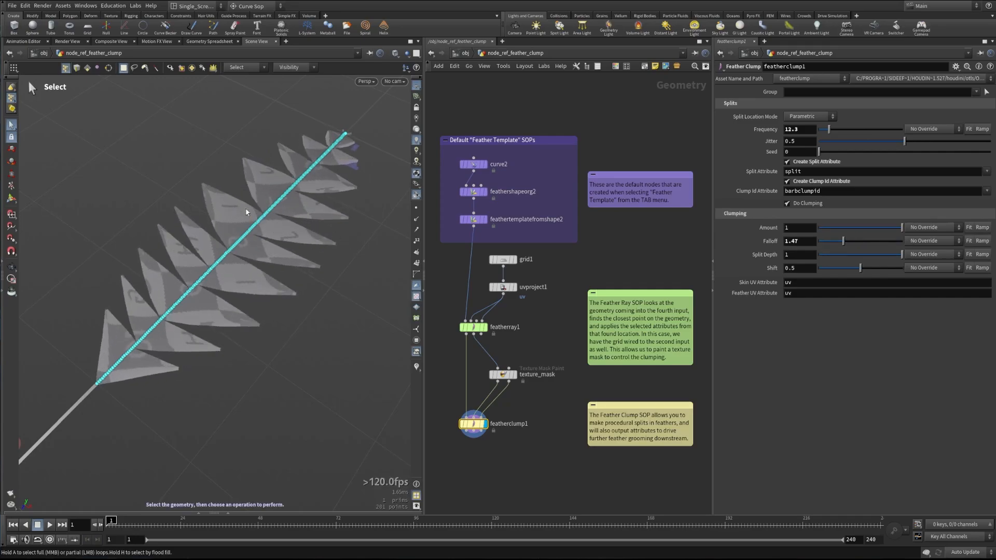
left_click_drag(845, 241, 882, 240)
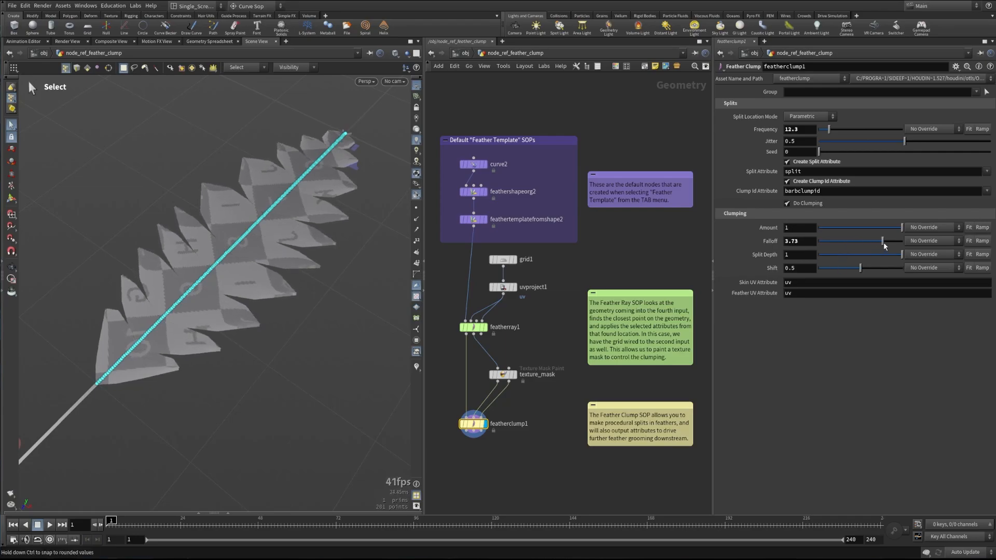
left_click_drag(882, 240, 867, 241)
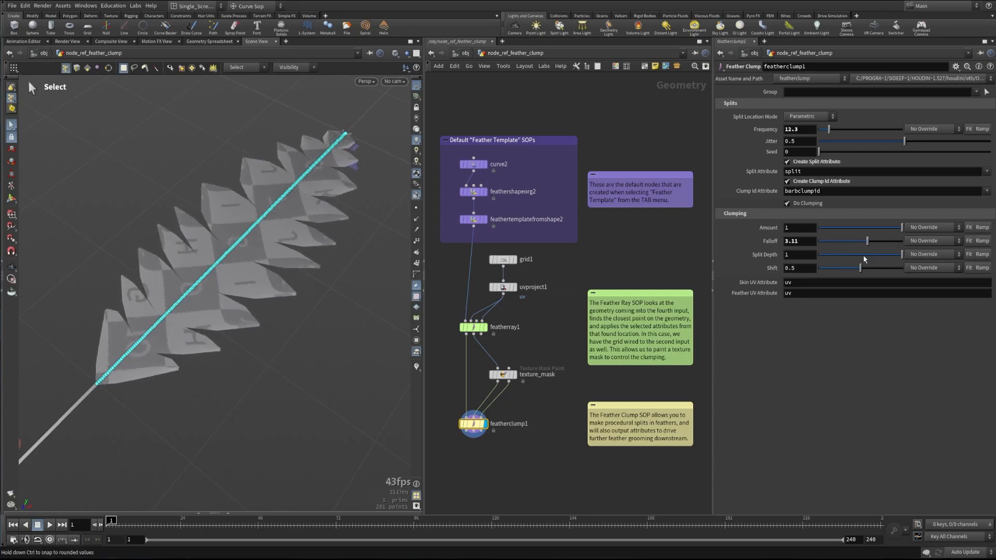
left_click_drag(866, 240, 845, 241)
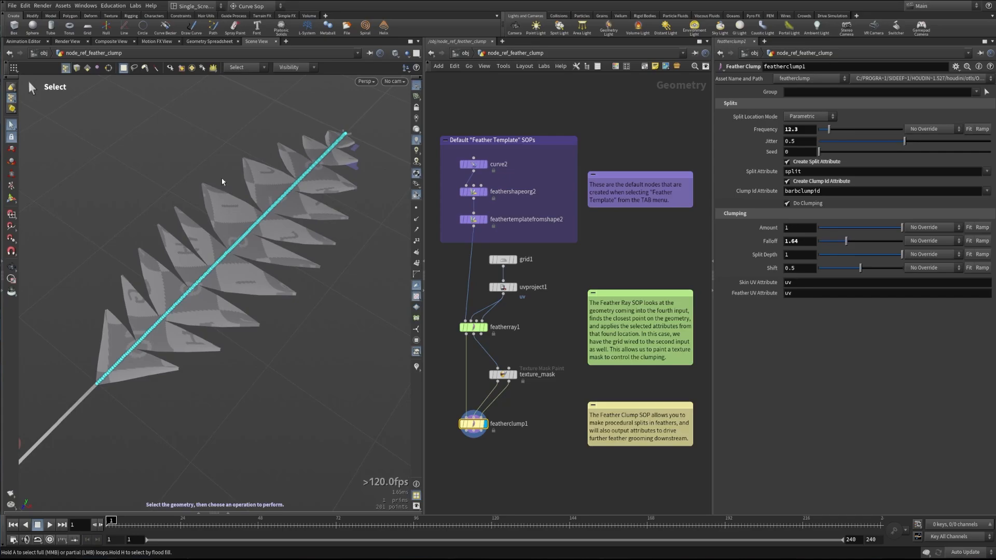
left_click_drag(845, 241, 874, 241)
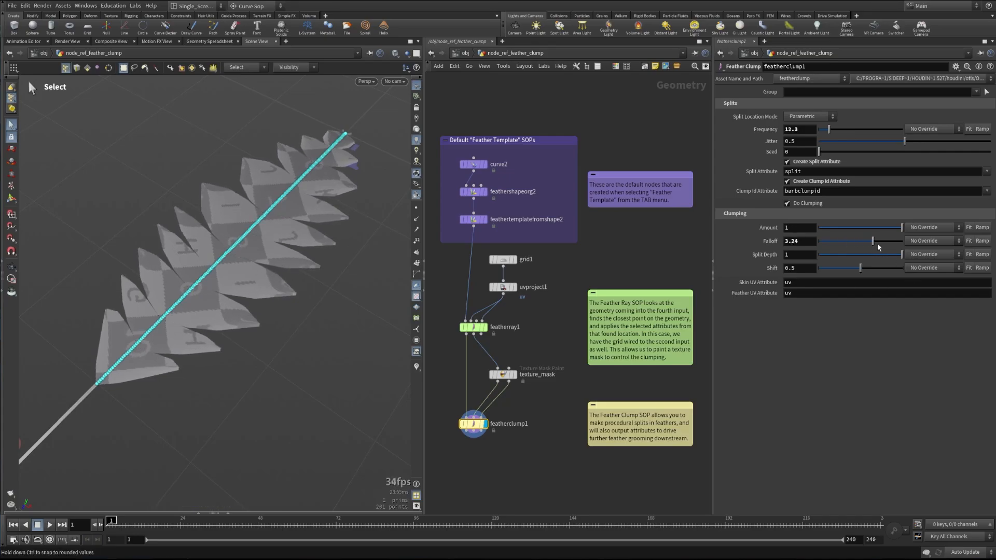
left_click_drag(877, 240, 869, 240)
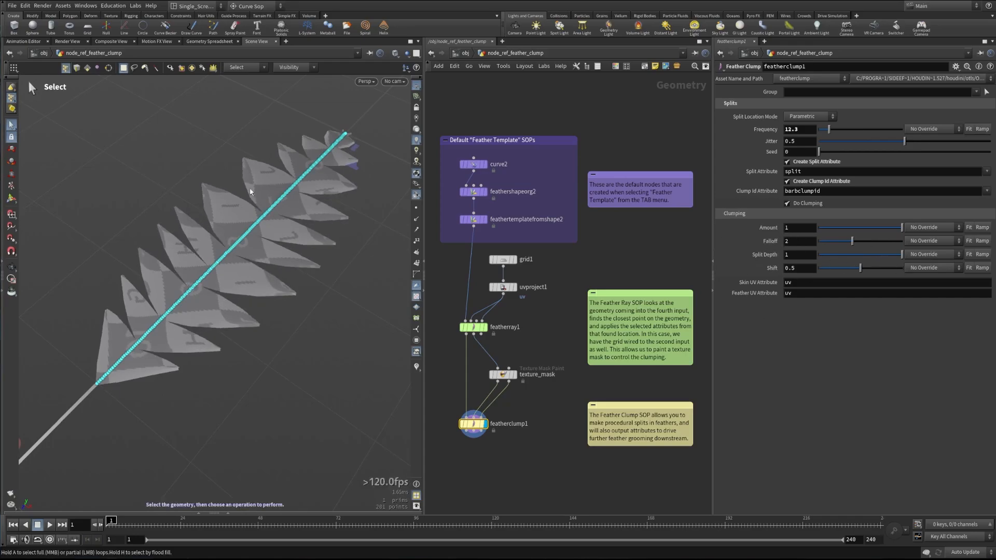
mouse_move(265, 227)
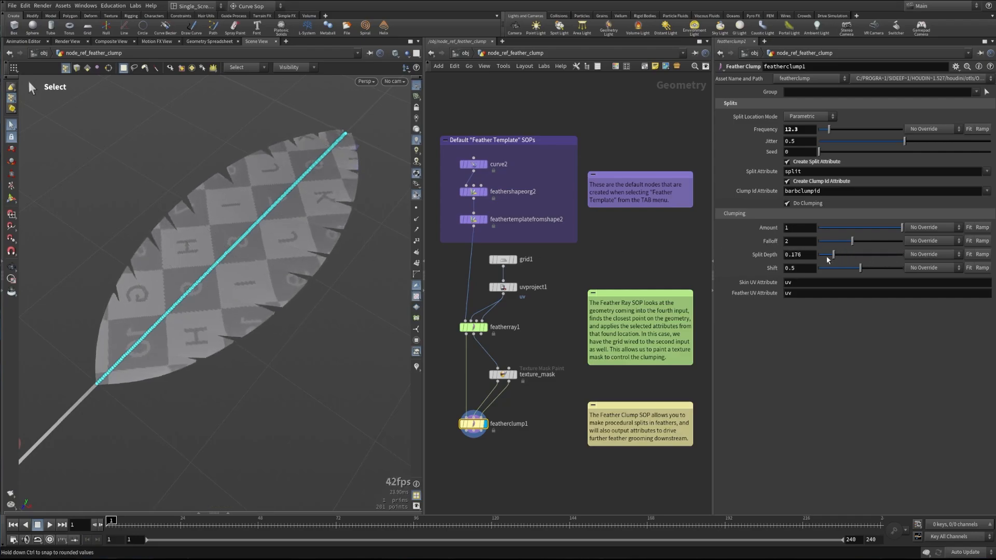
Try split depth and clump shift values, leaving depth at 1 and shift at 0.5
left_click_drag(828, 254, 885, 254)
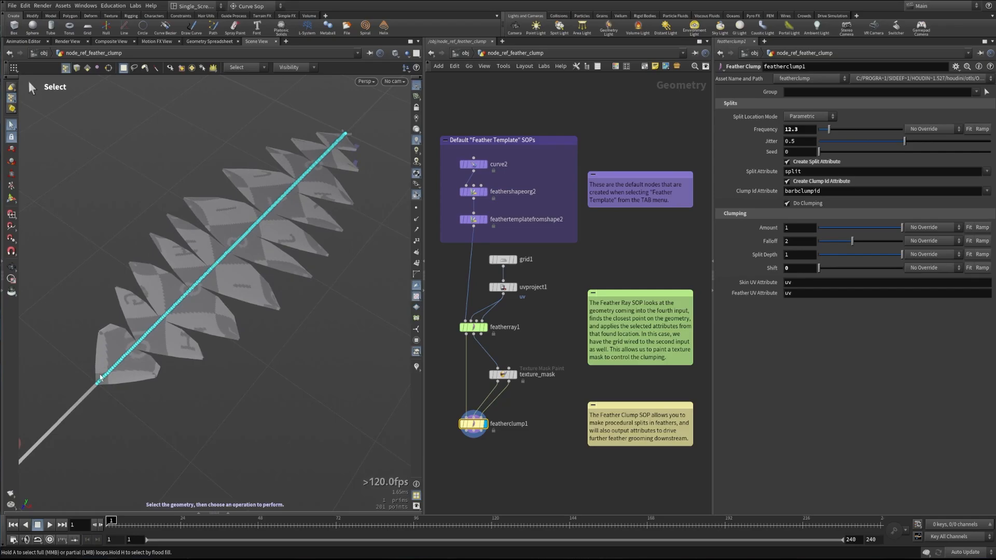
left_click_drag(820, 267, 837, 267)
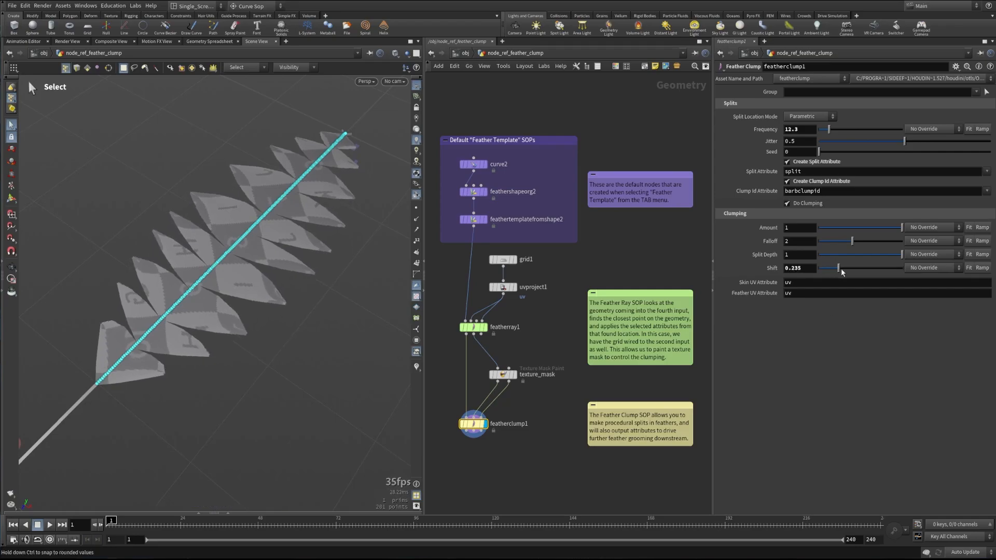
left_click_drag(838, 268, 912, 268)
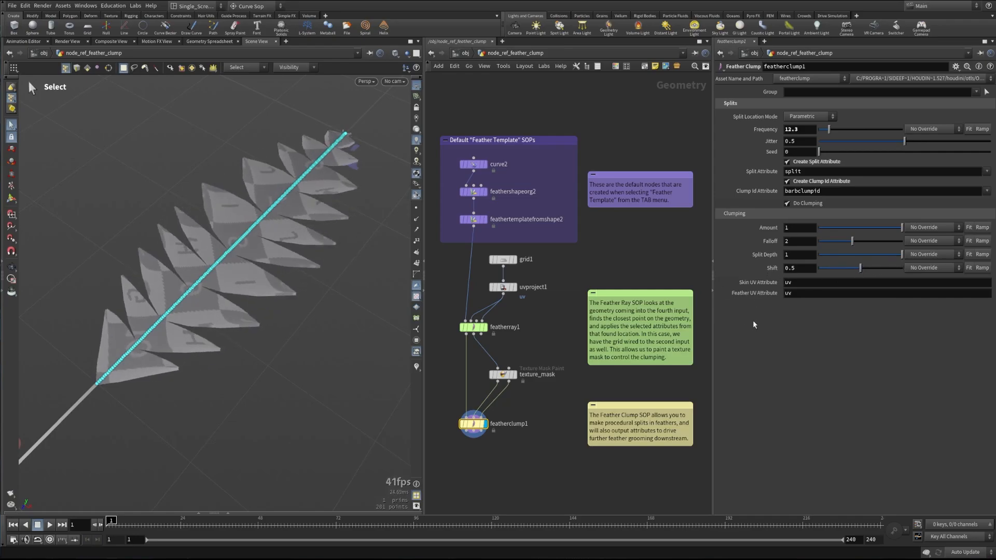
mouse_move(762, 354)
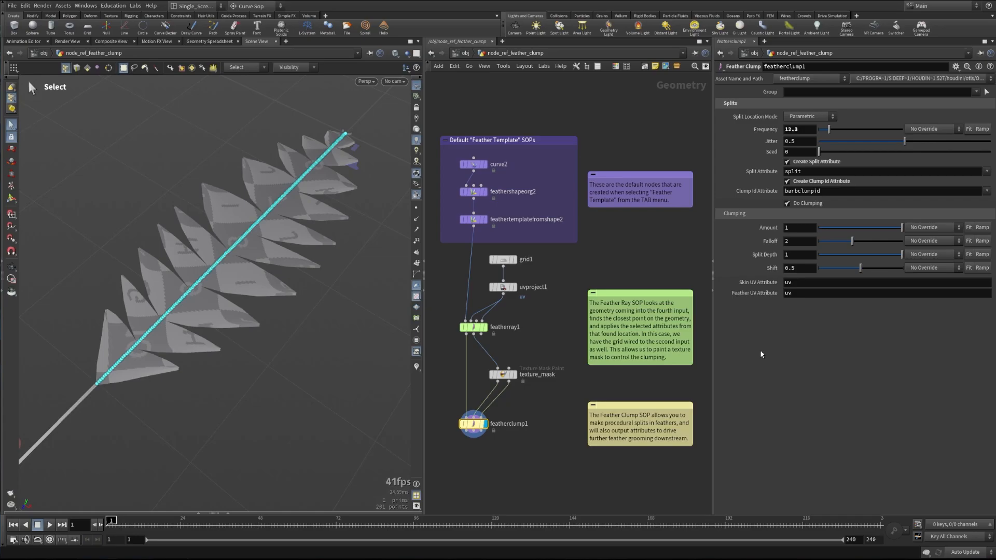
mouse_move(770, 336)
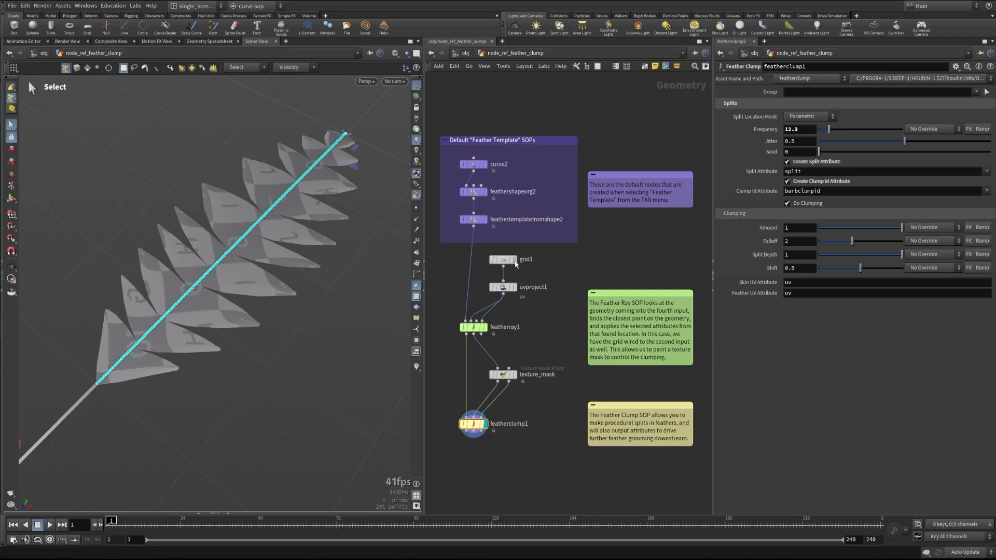
Display grid1, the 10-by-10 polygon grid sized 1.1 feeding the feather
left_click(504, 260)
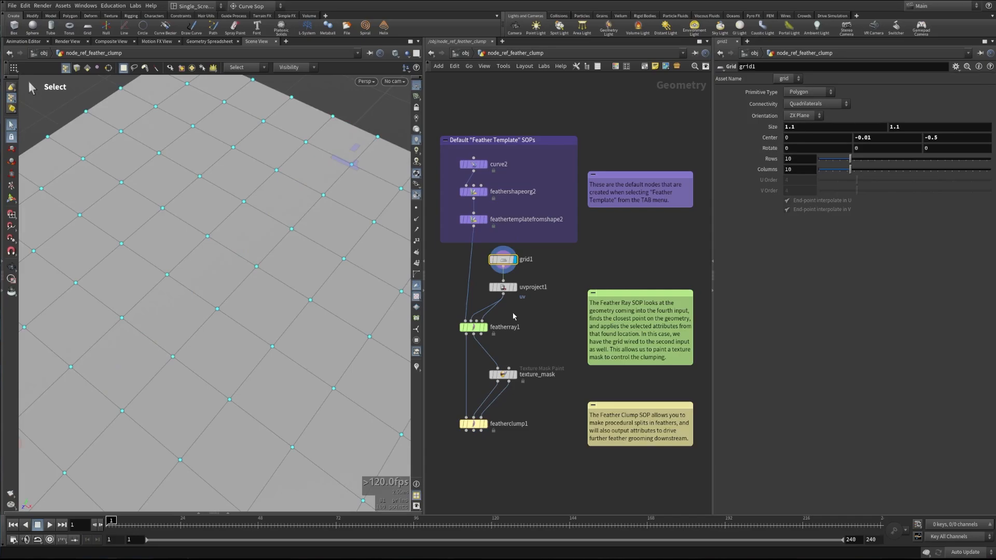
Display the uvproject1, featherray1 and texture_mask outputs in turn, then select featherclump1
left_click(500, 286)
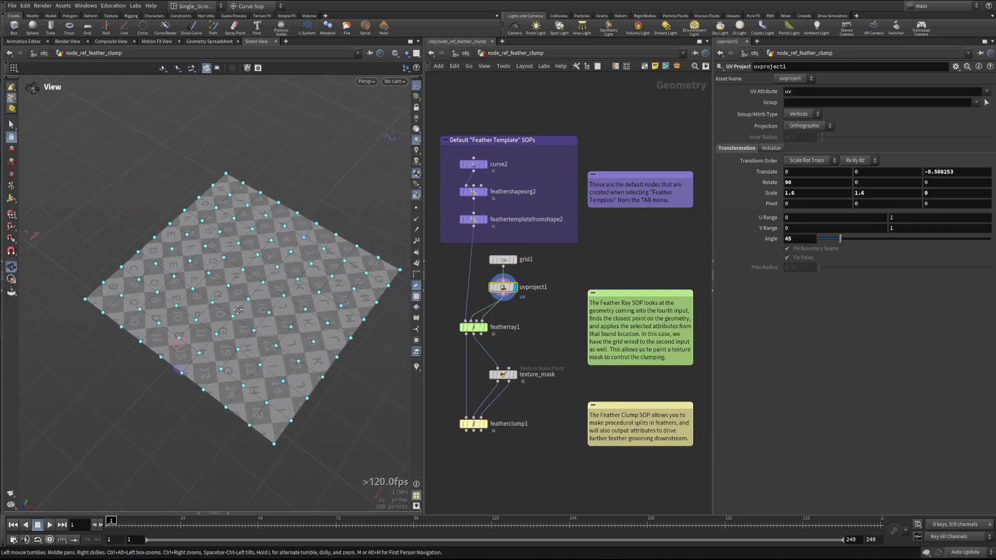
left_click(473, 327)
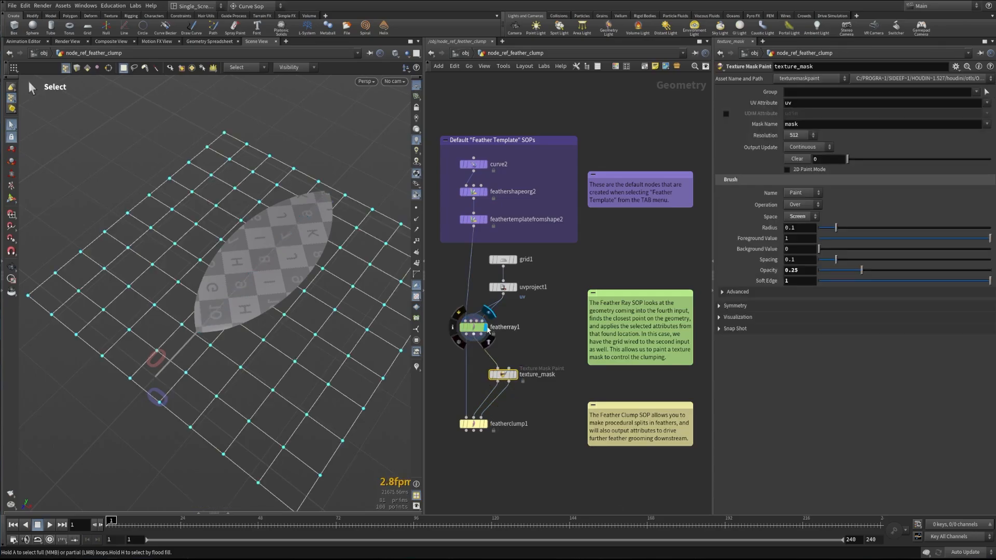
left_click(474, 327)
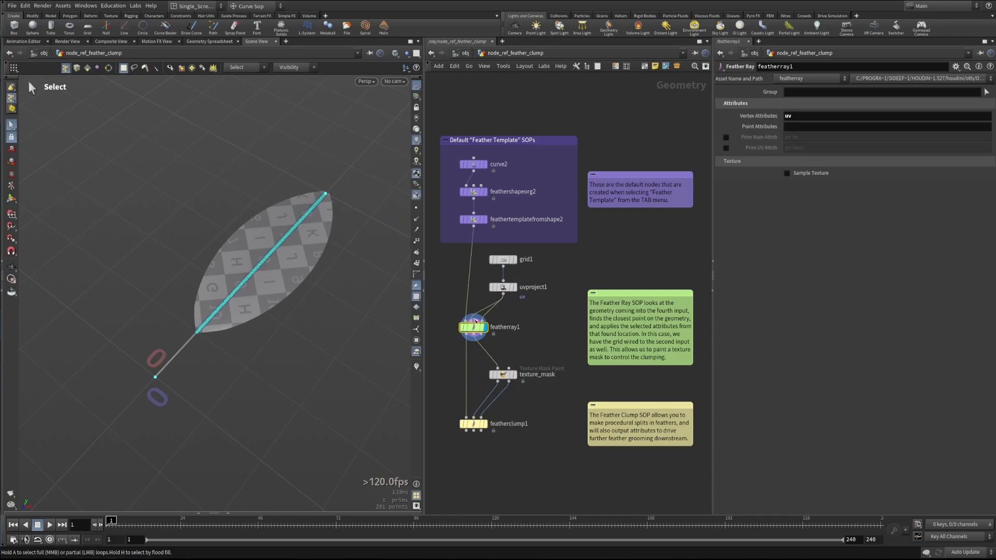
mouse_move(473, 327)
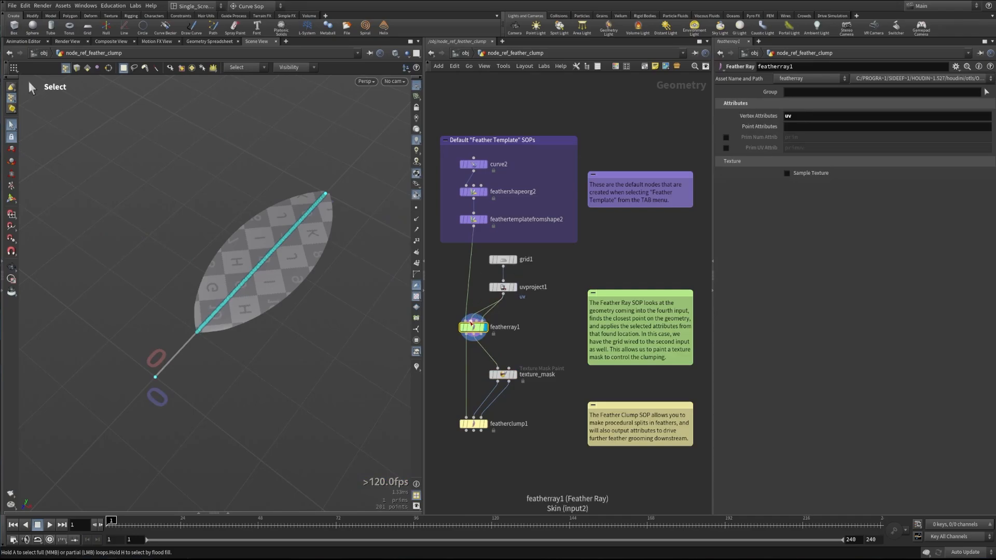
left_click(501, 375)
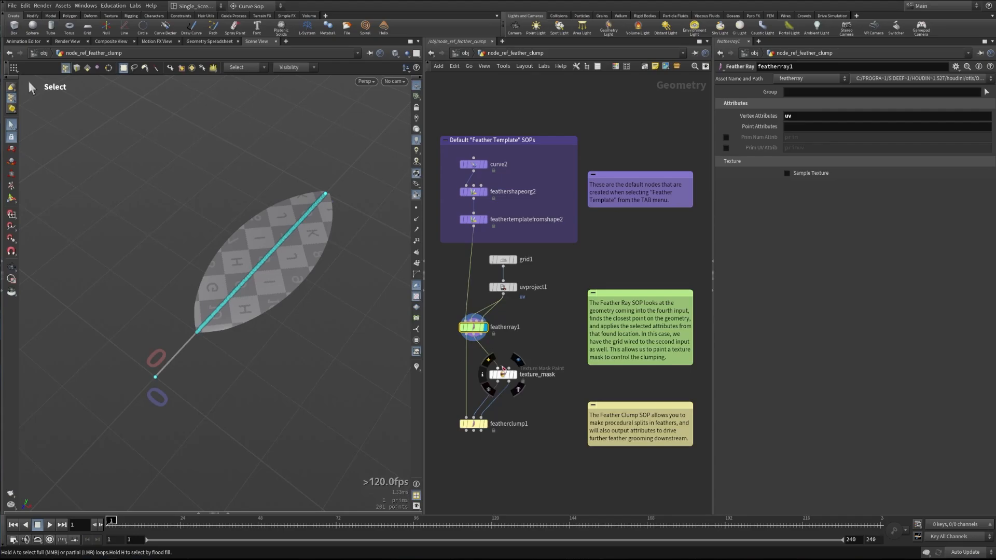
left_click(502, 375)
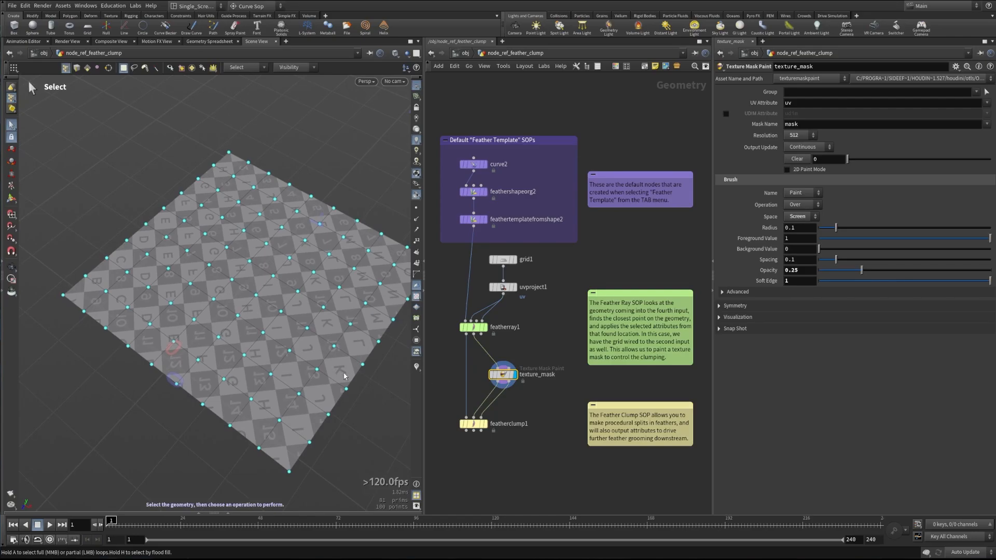
left_click(470, 424)
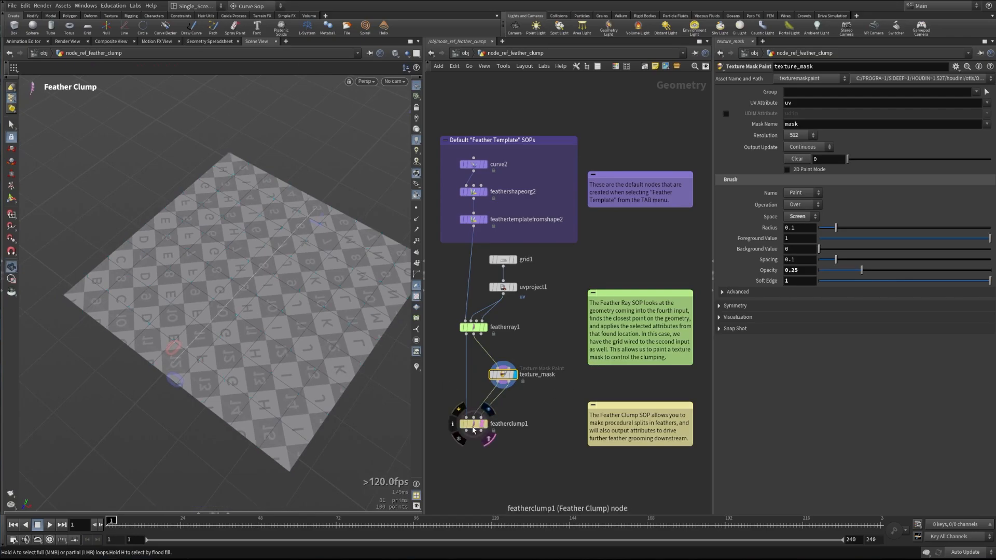
Drive featherclump1's clump amount from the texture_mask texture, sampled with Curve UV
left_click(474, 423)
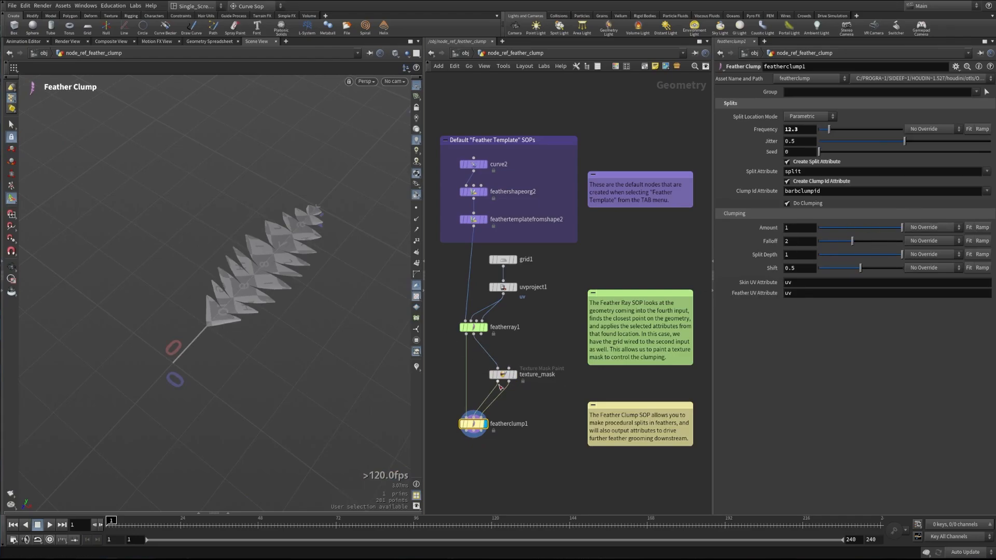
left_click(928, 227)
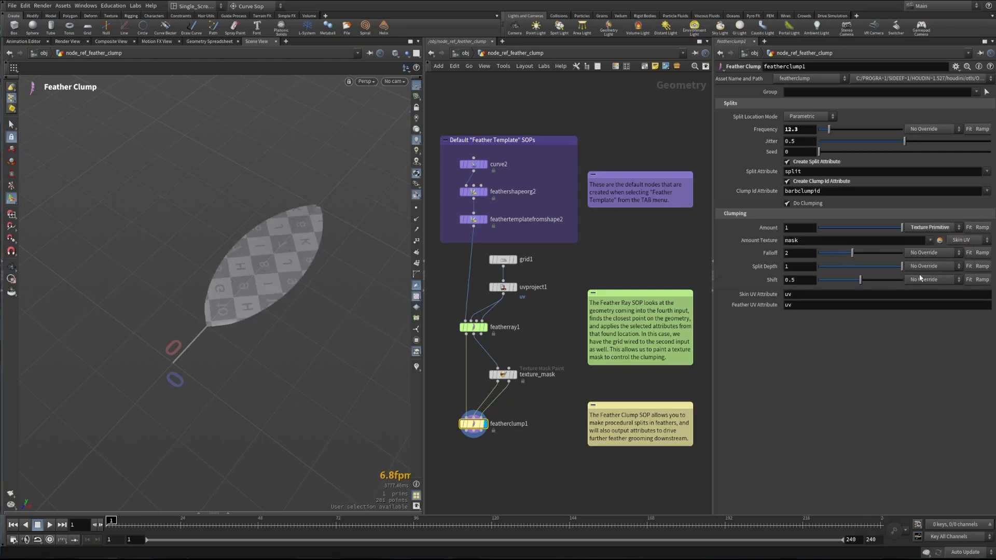
left_click(971, 241)
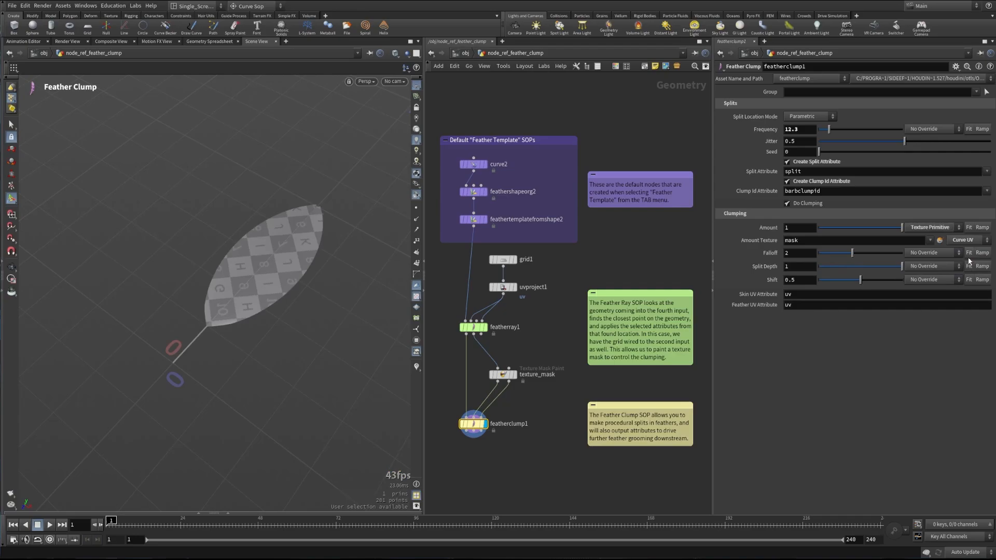
mouse_move(229, 297)
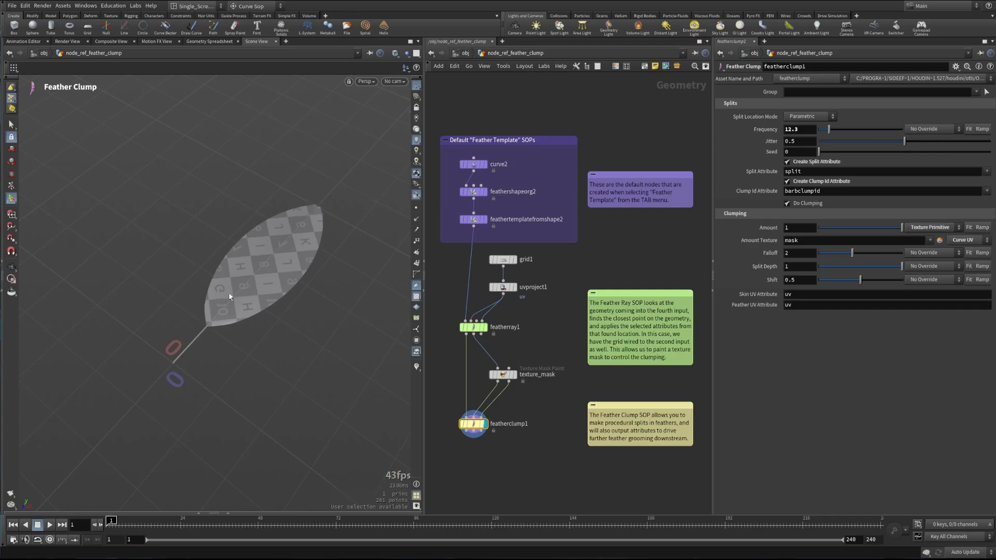
mouse_move(249, 289)
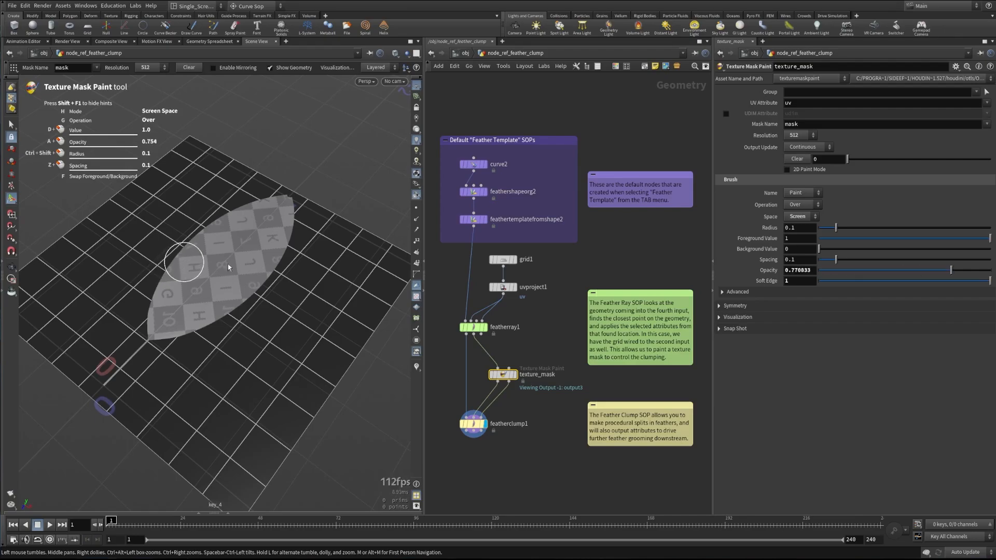
Paint the mask along the feather edges at 0.25 opacity, then display featherclump1
left_click_drag(949, 270, 860, 269)
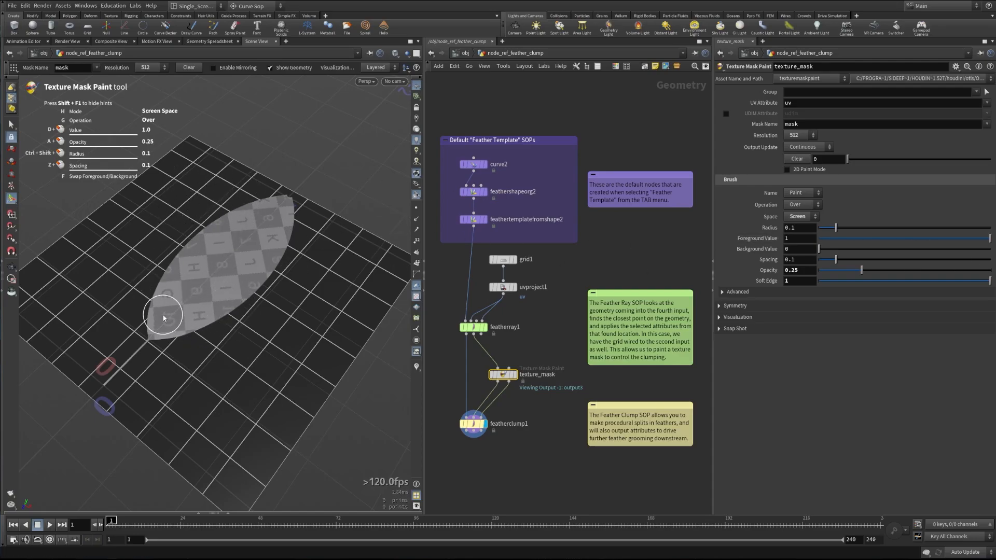
mouse_move(391, 318)
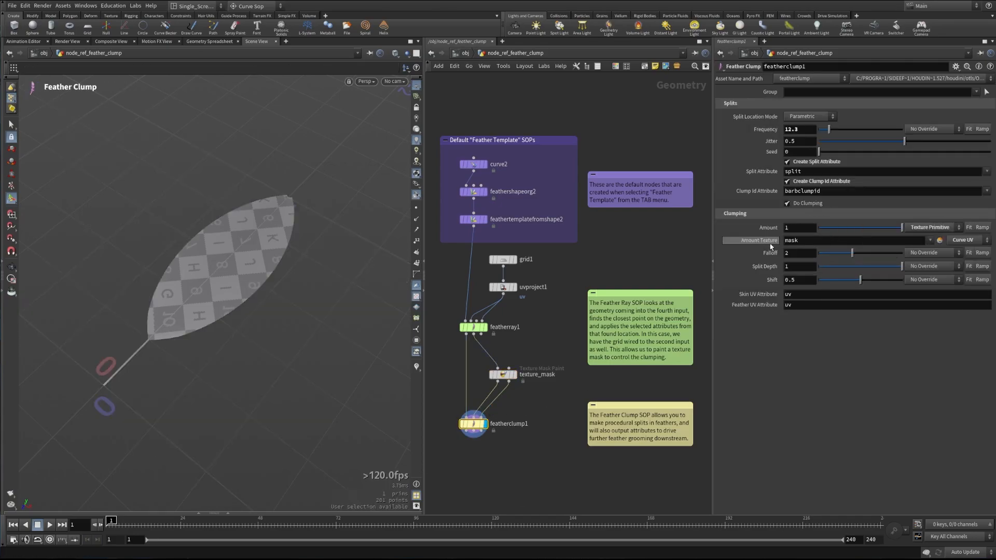
mouse_move(777, 253)
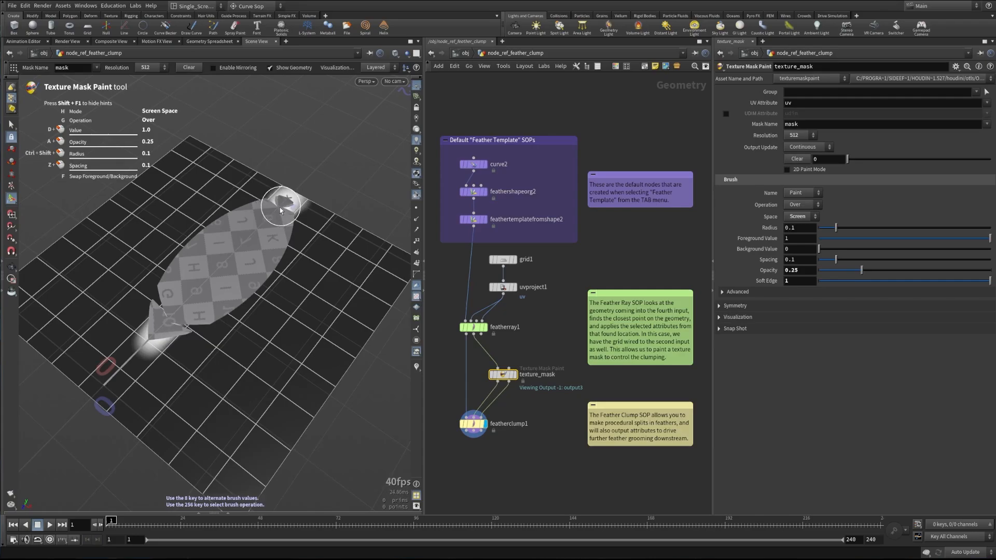
left_click_drag(283, 203, 248, 238)
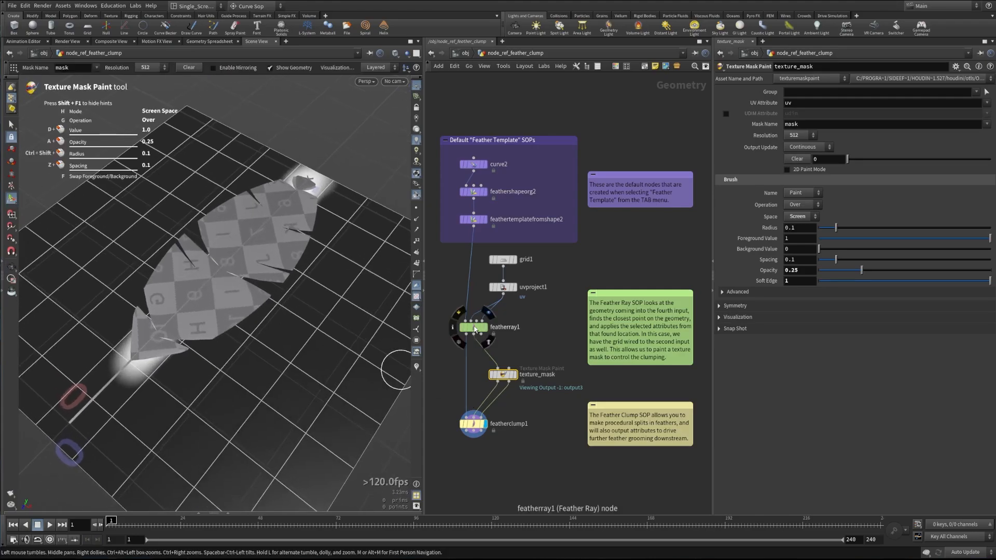
left_click(472, 423)
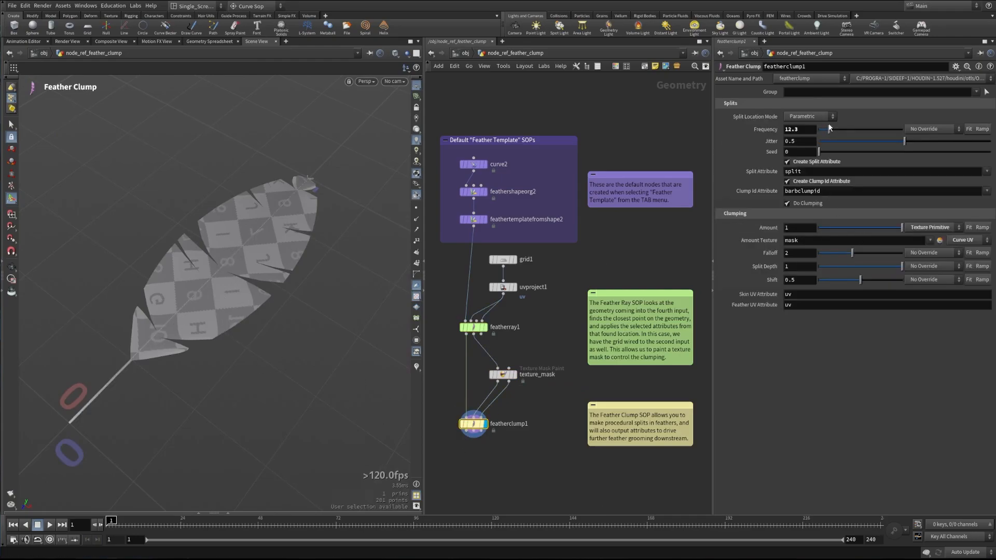
Set featherclump1's split Frequency to 46.6 for finer clumps in painted areas
left_click_drag(829, 129, 855, 129)
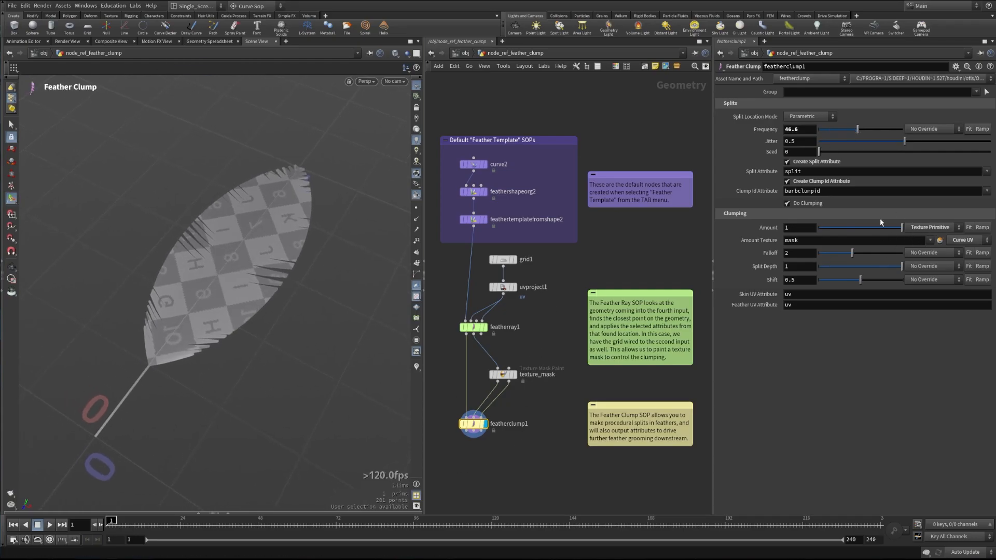
mouse_move(905, 226)
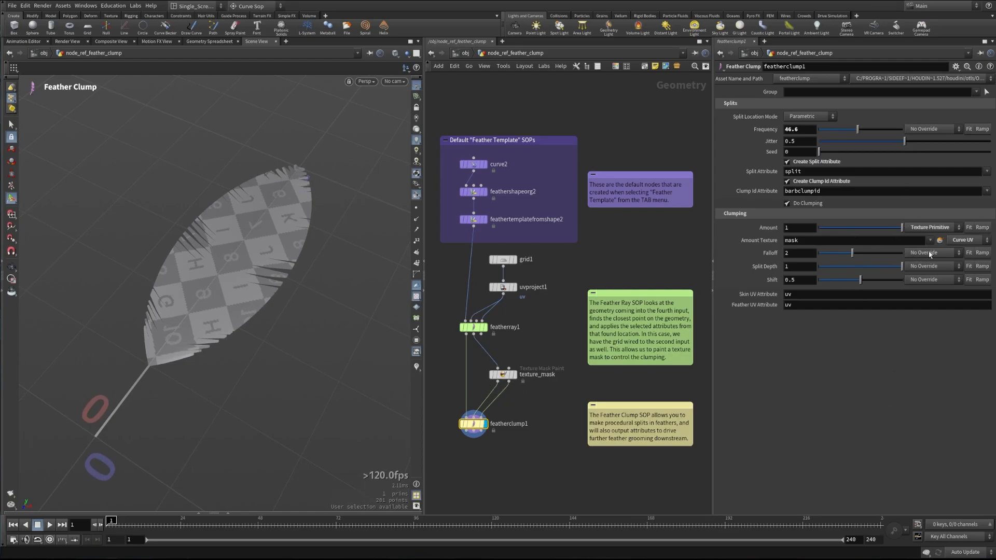
mouse_move(943, 286)
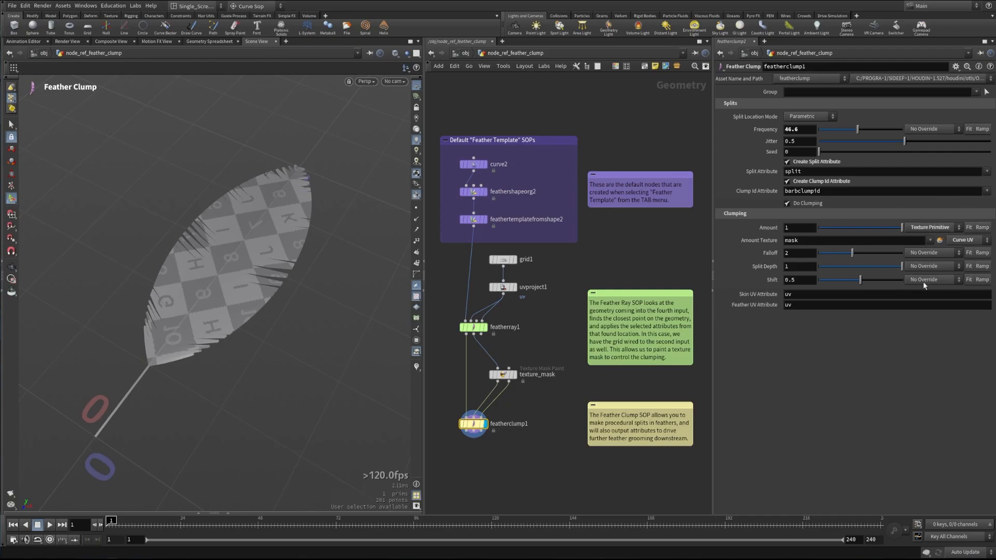
mouse_move(503, 489)
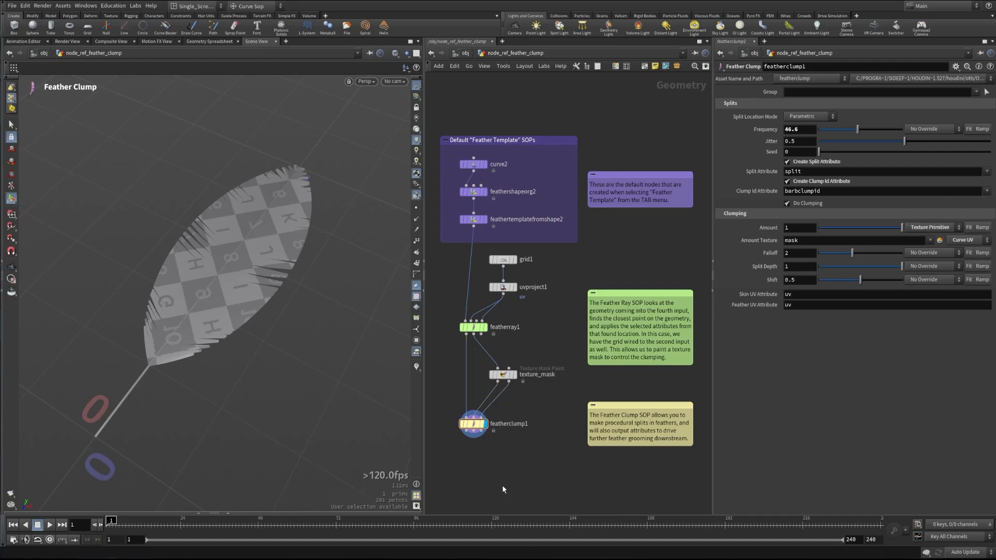